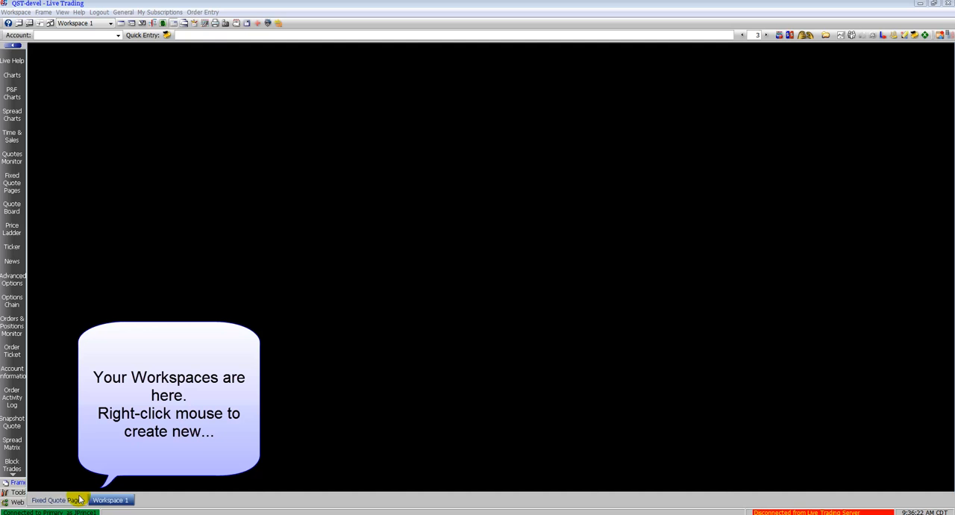
Start a new workspace and preview the One Frame and three-frame Regular layouts
click(110, 500)
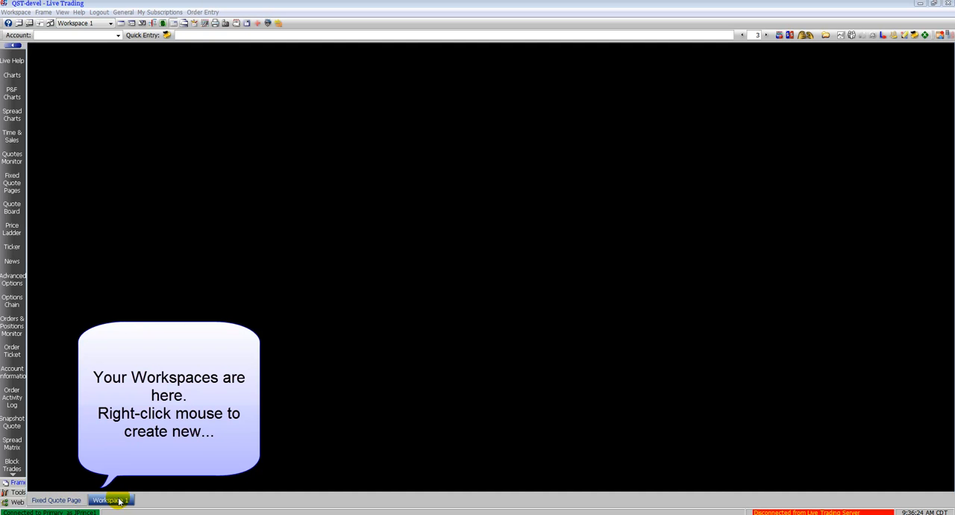
right_click(110, 500)
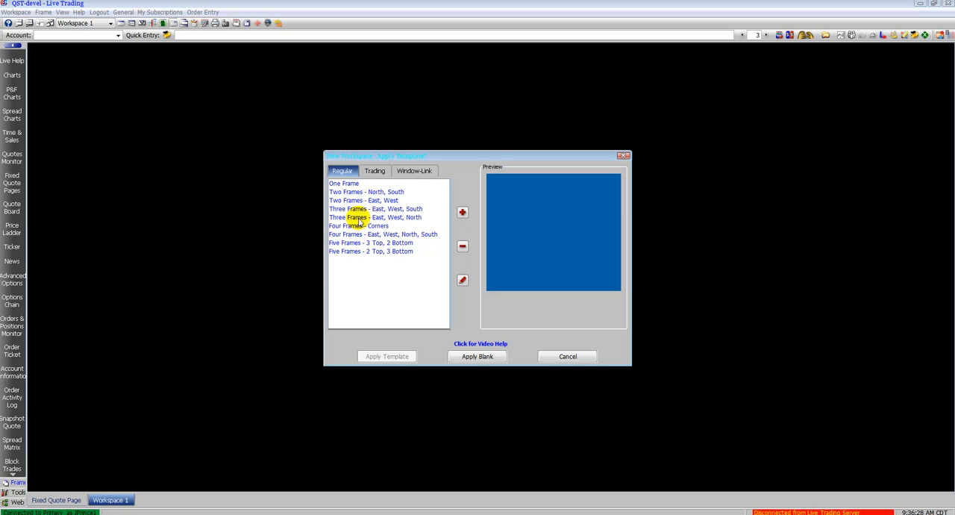
click(343, 184)
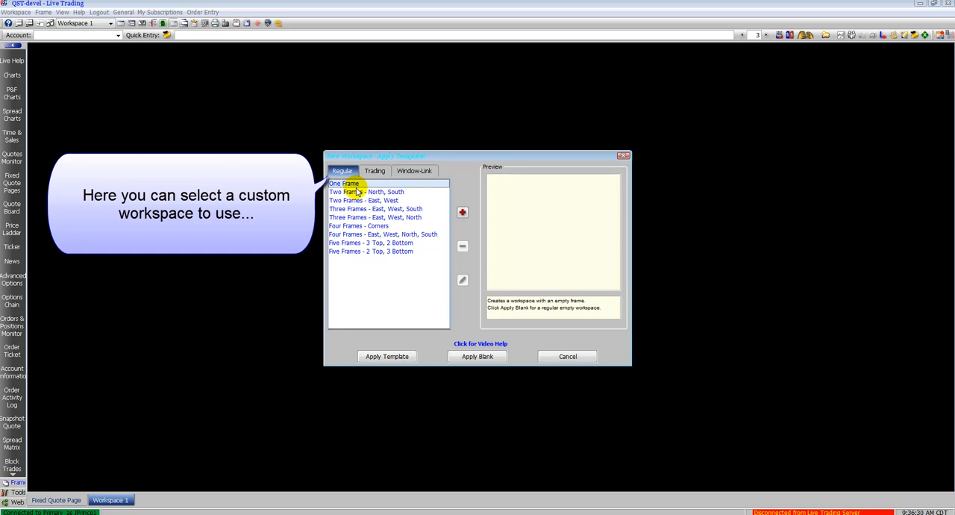
click(375, 218)
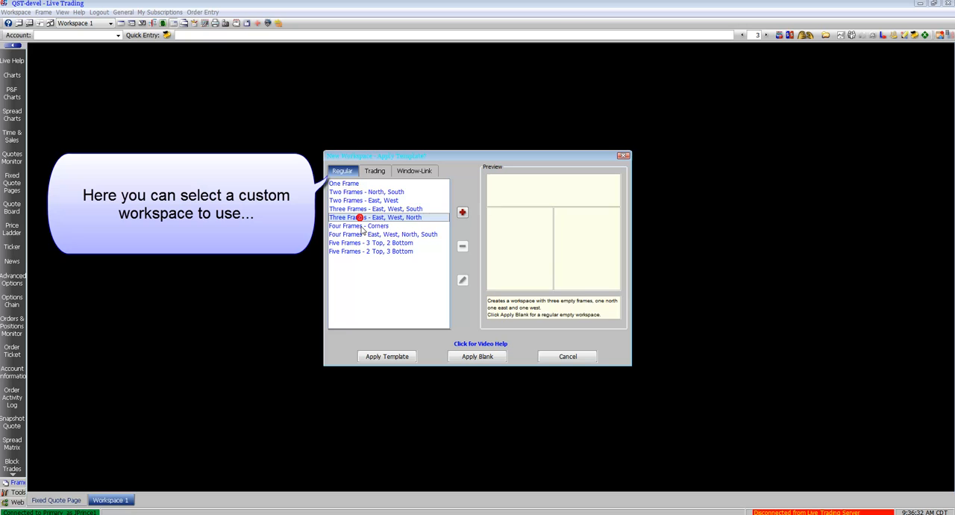
Preview the Window-Link quotes-monitor-with-price-ladder layout, then return to the Regular templates
click(415, 171)
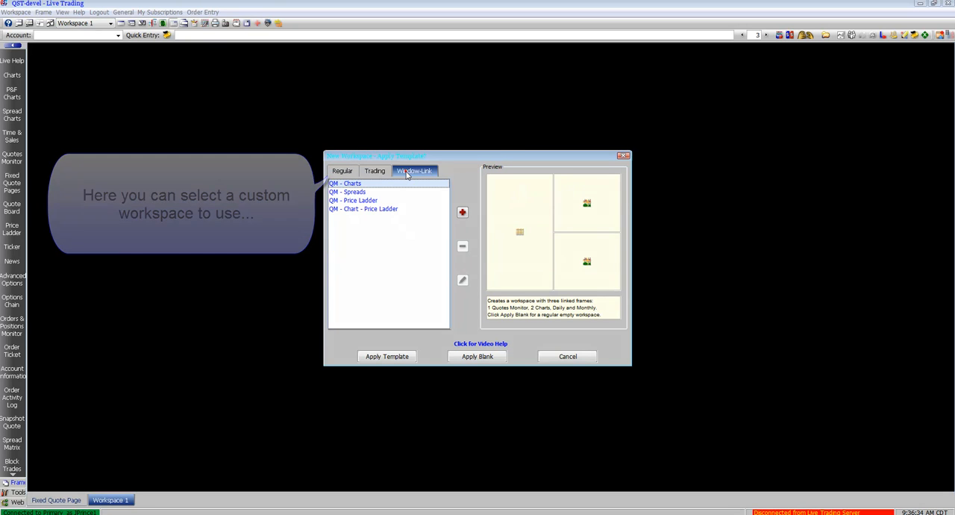
click(352, 200)
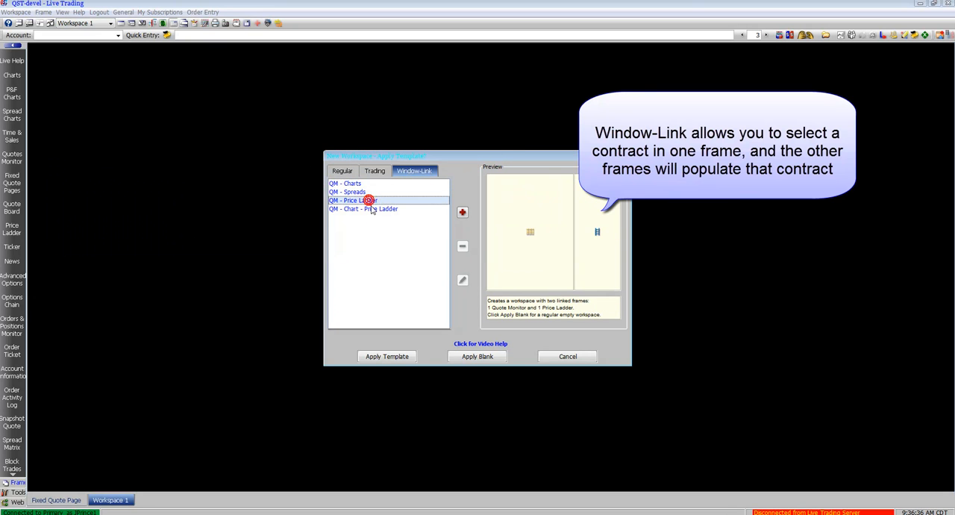
click(362, 209)
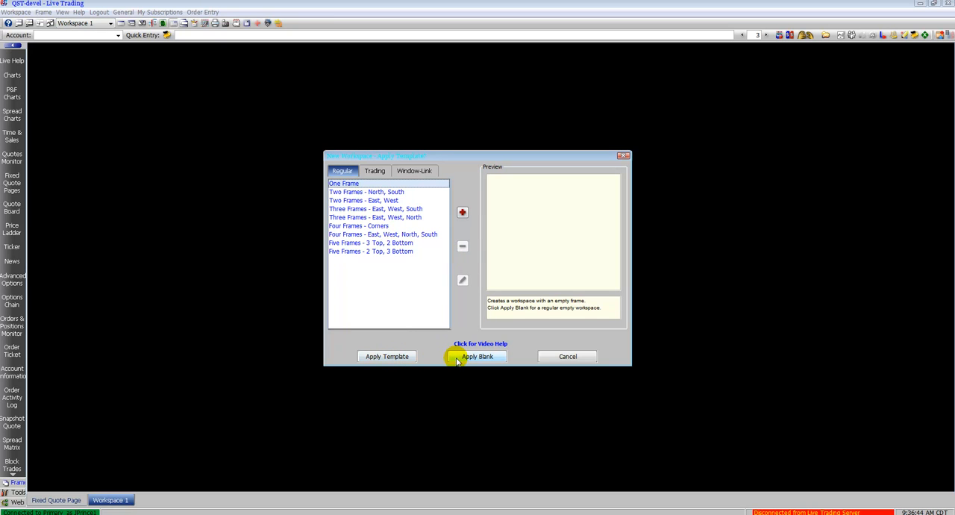
Create a blank workspace and rename it Sample Workspace
click(477, 355)
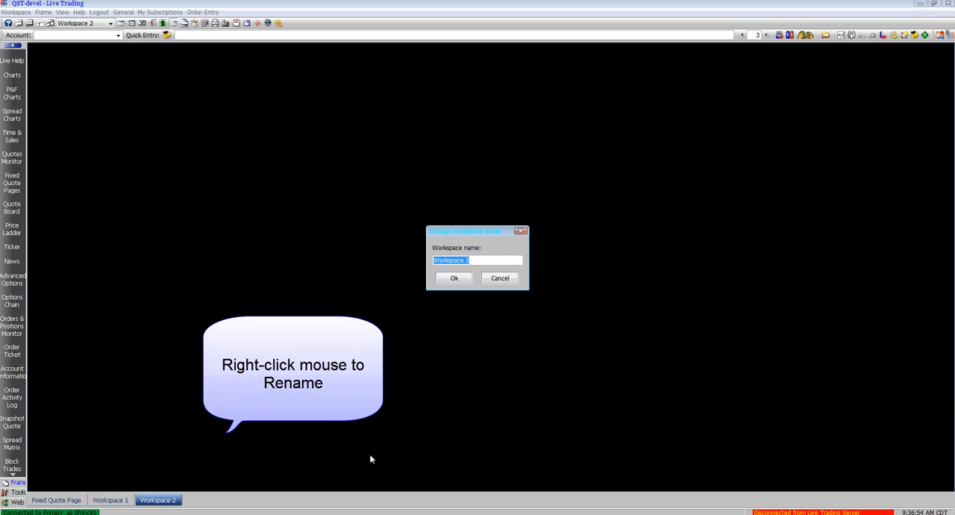
text(Samp)
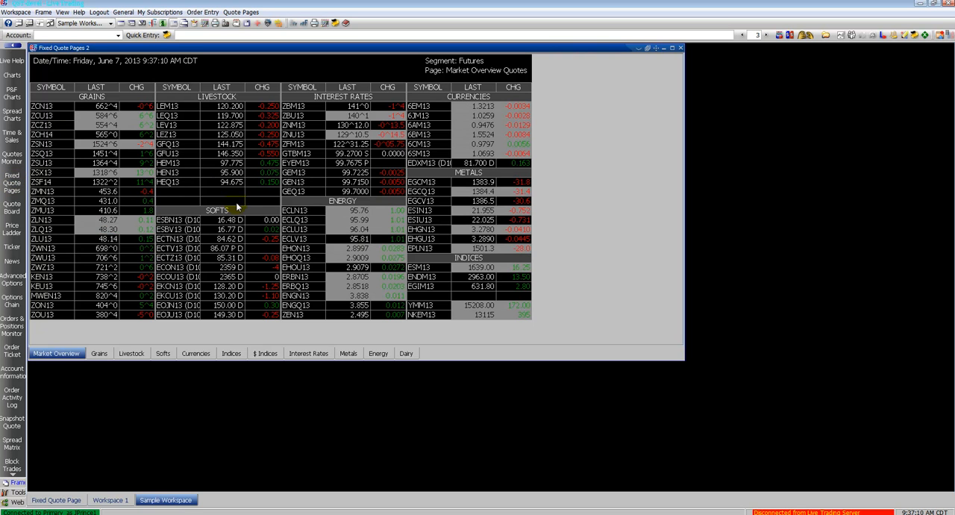
Browse the Grains, Softs and Currencies quote pages
click(98, 353)
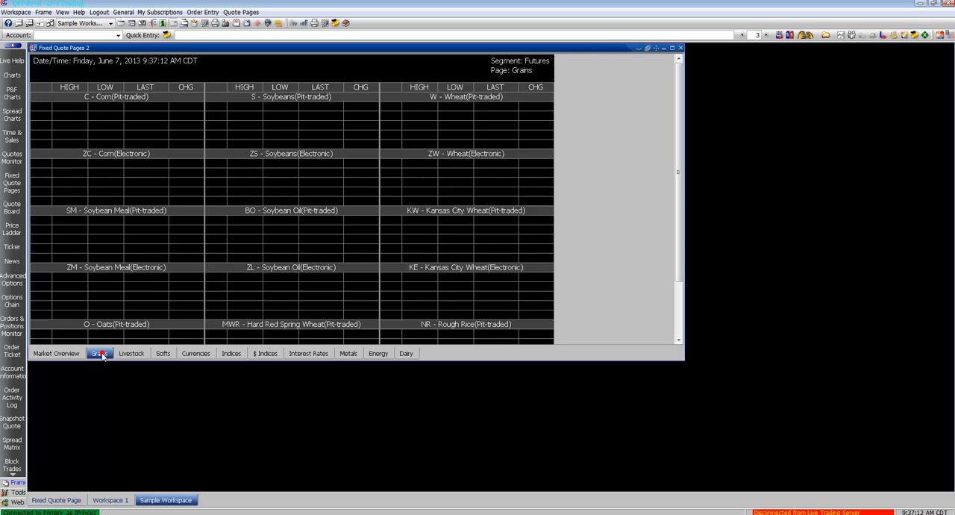
click(163, 353)
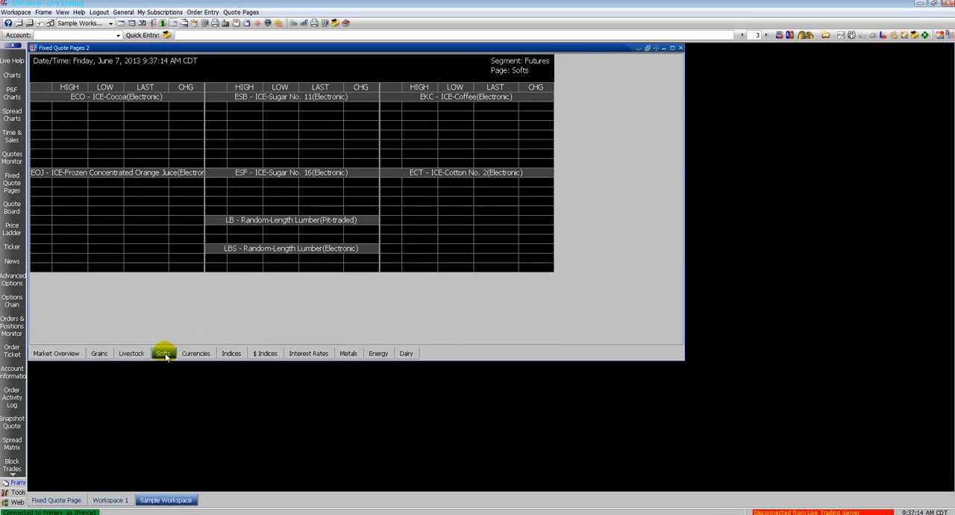
click(196, 353)
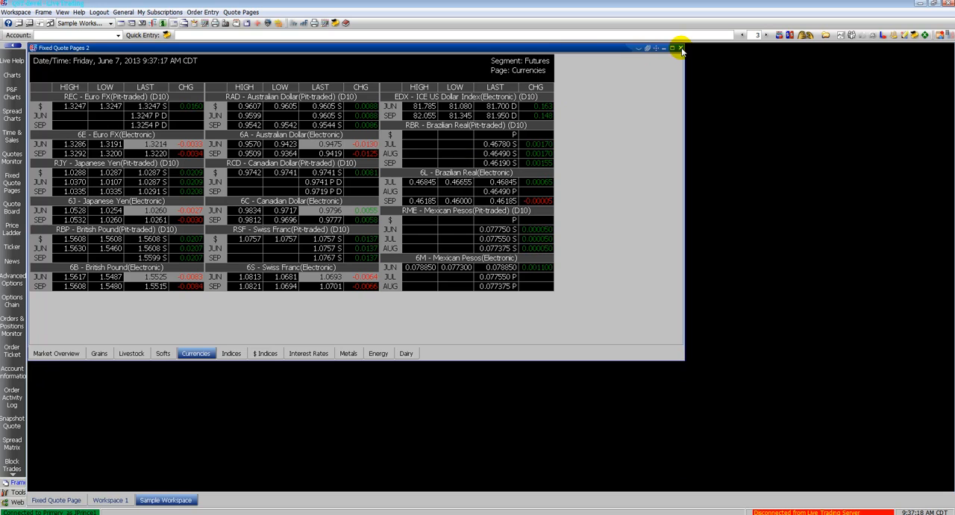
Close the fixed quote page frame and confirm its permanent deletion
click(680, 48)
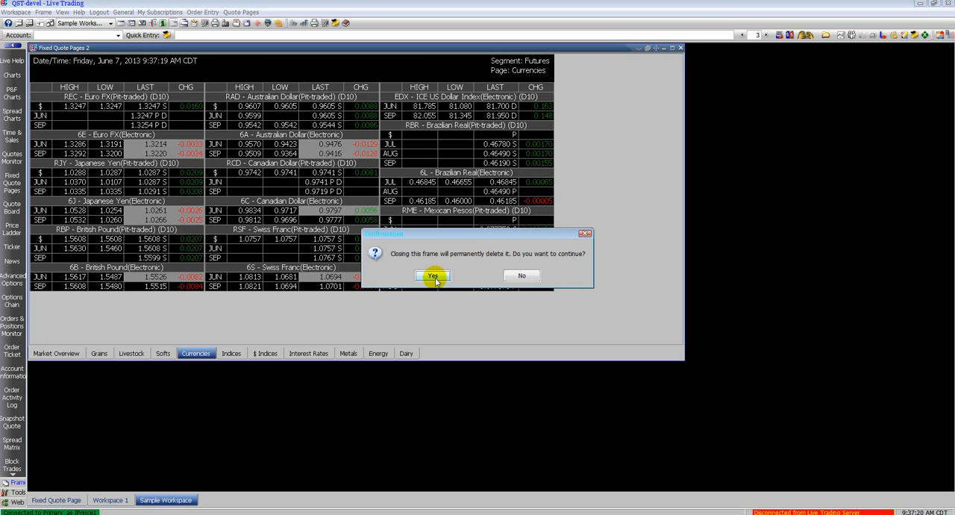
click(433, 275)
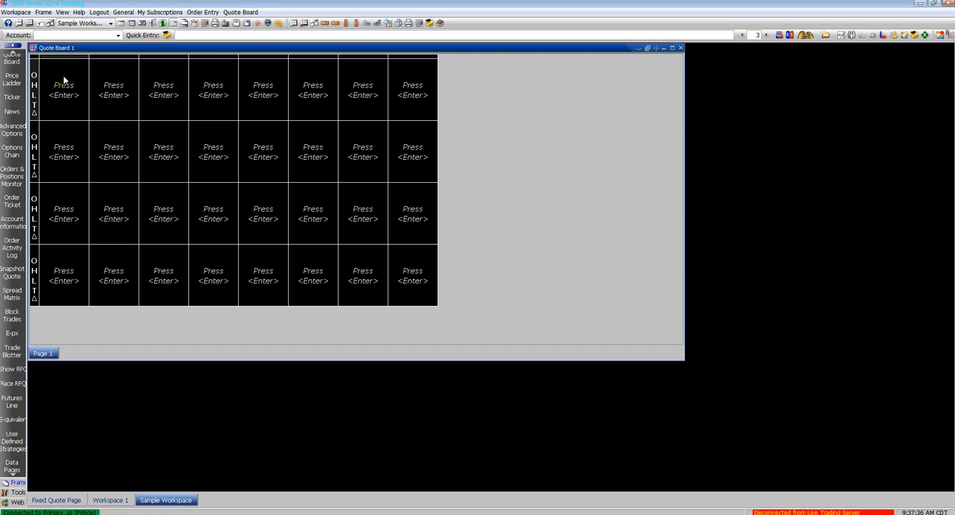
Enter ESM13 and ESU13 on the Quote Board via the June and September contract months
click(63, 84)
text(ES)
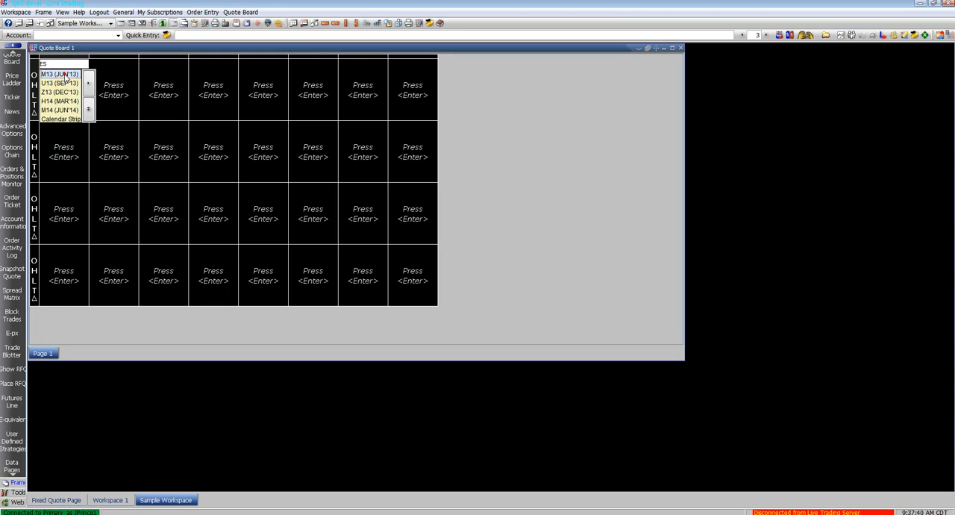
click(60, 73)
text(ES)
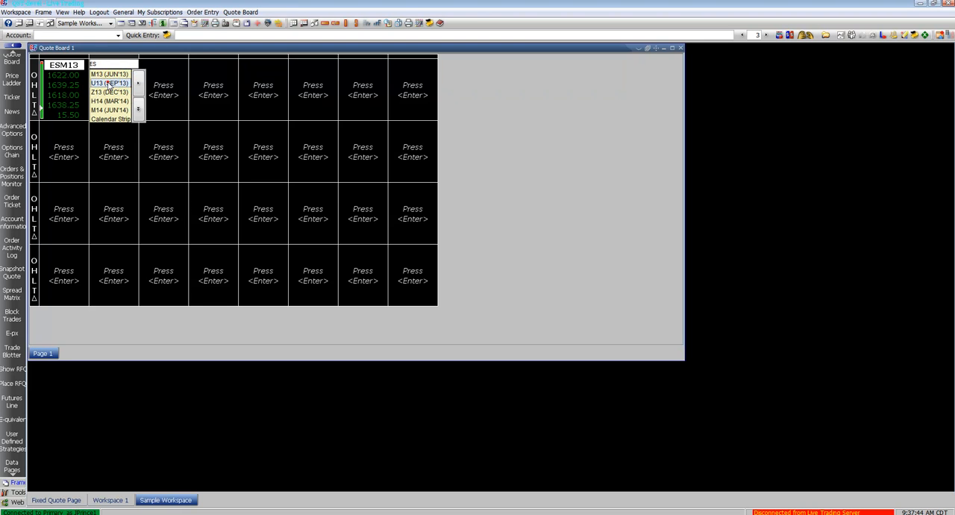
click(108, 82)
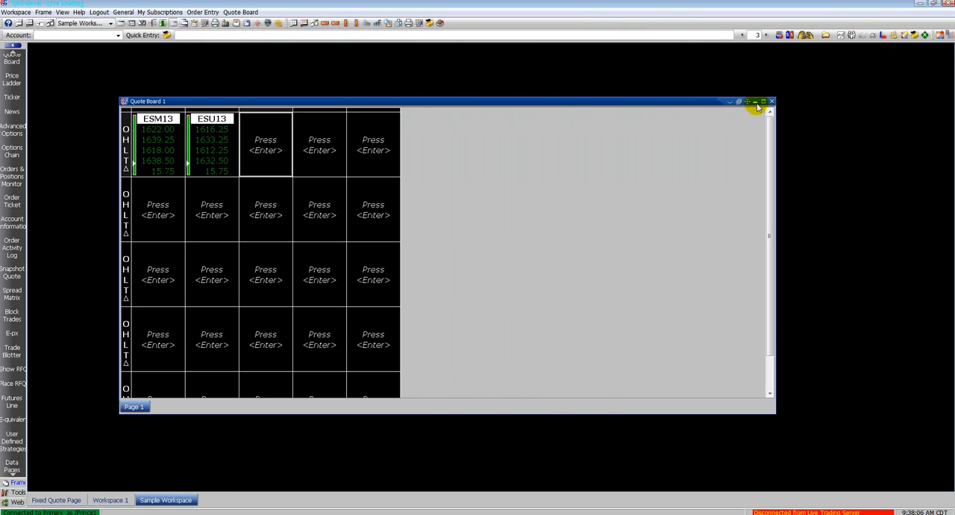
Close the Quote Board window
click(764, 102)
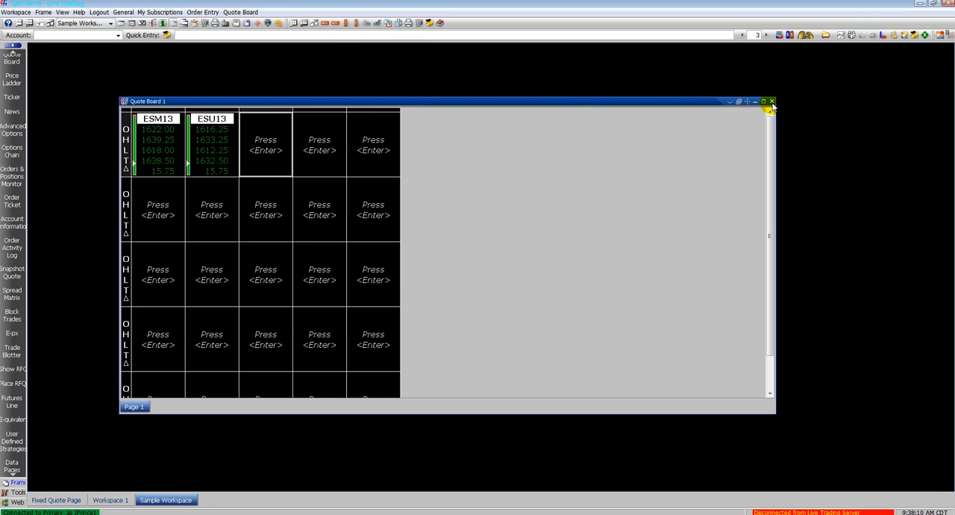
click(770, 102)
text(e)
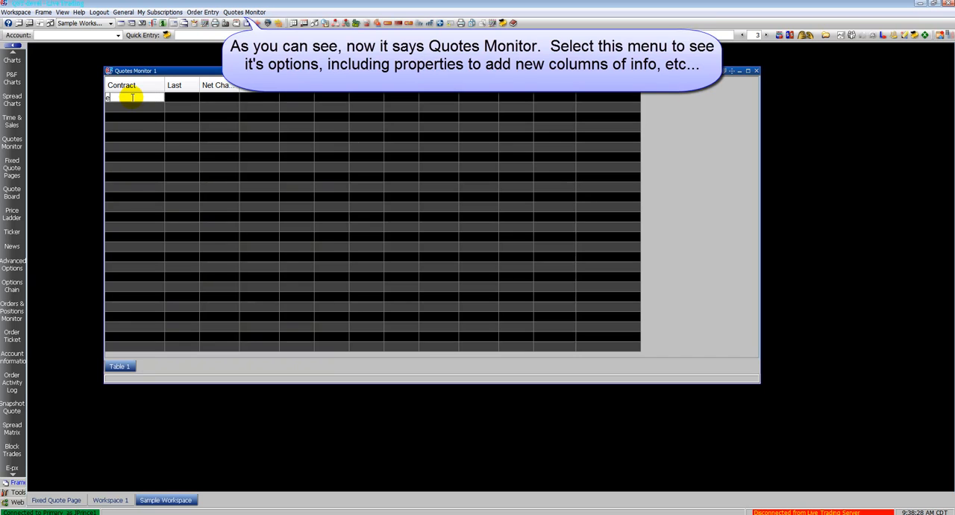
Add ESM13 to the Quotes Monitor, look up its contract details, and add the December ESZ13 contract
text(ESM13)
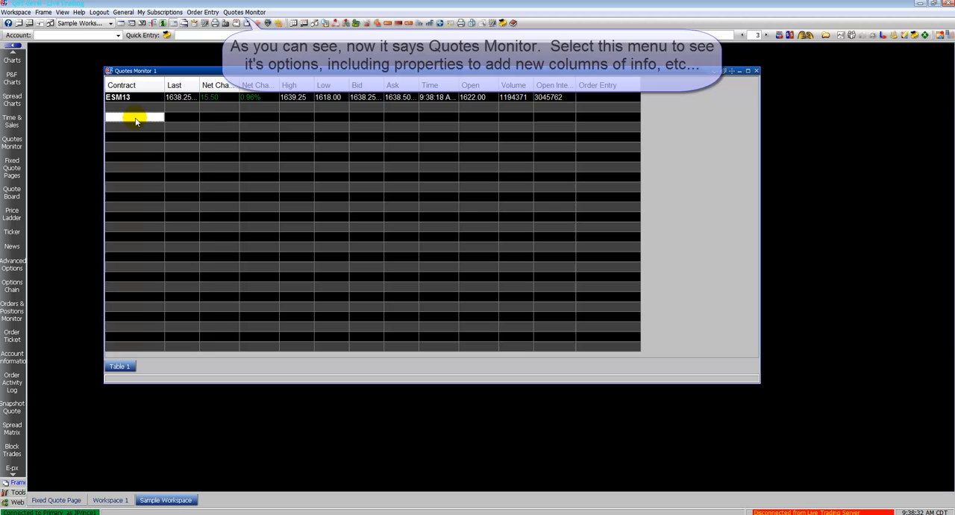
right_click(138, 118)
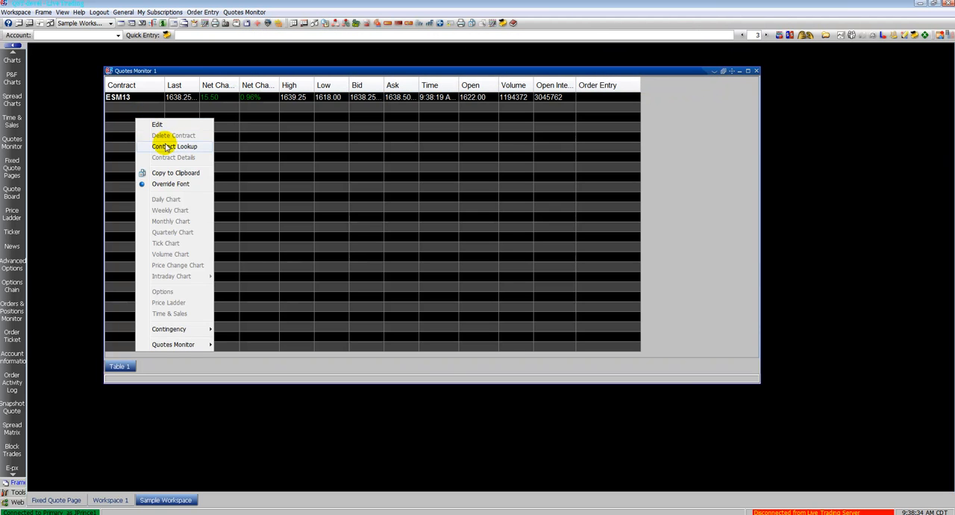
click(173, 146)
text(es)
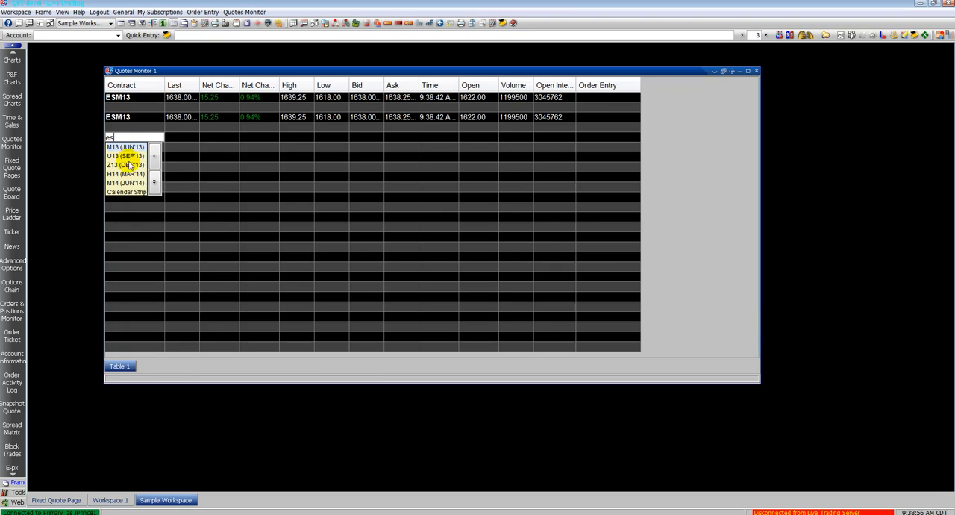
click(125, 164)
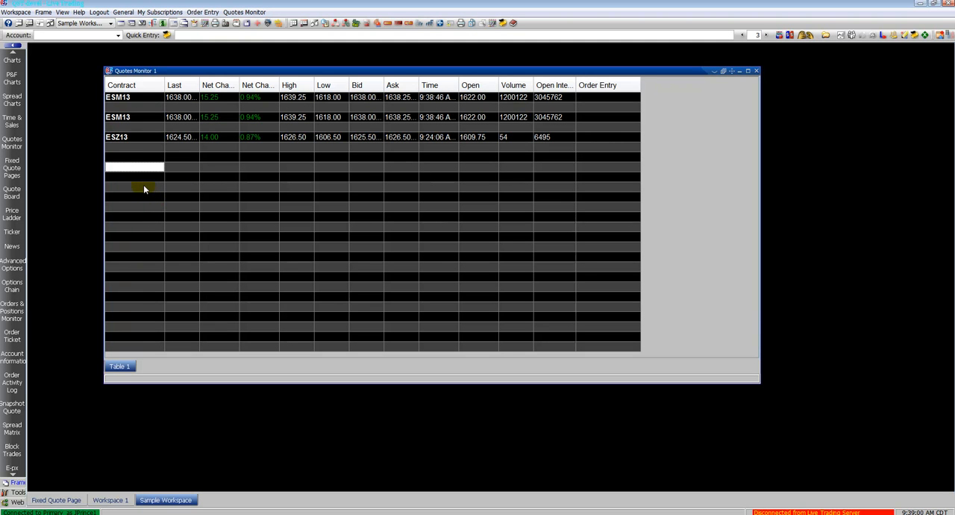
Add a strip of consecutive ES contract months through ESM14 and an ESM13 calendar entry
text(es)
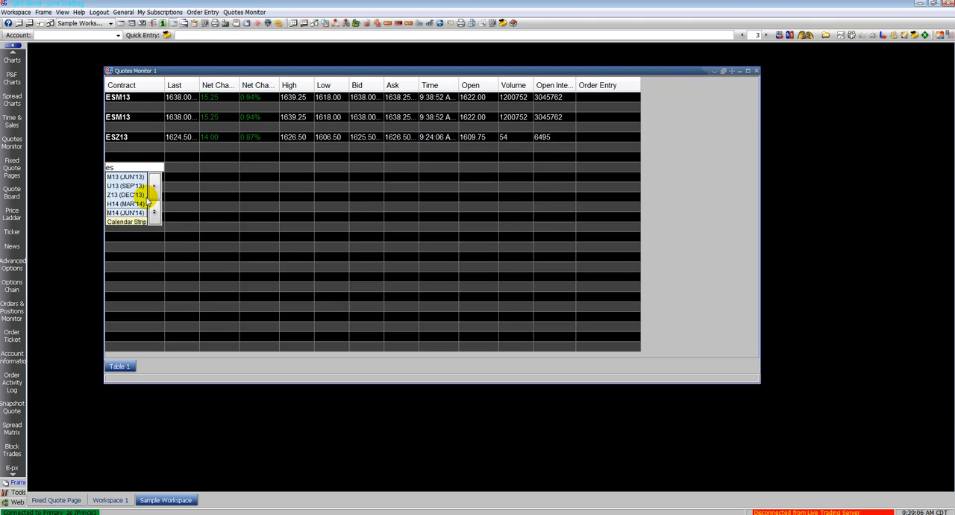
click(125, 221)
text(e)
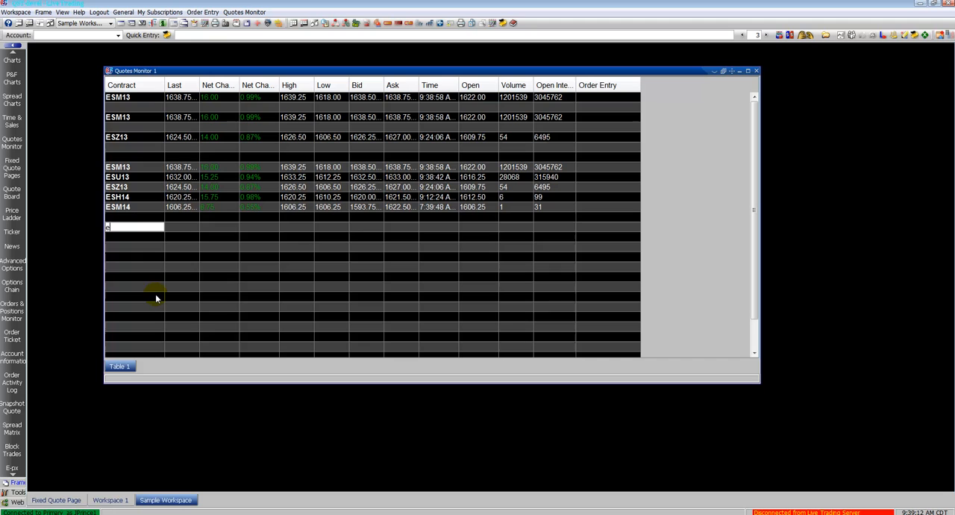
text(sm)
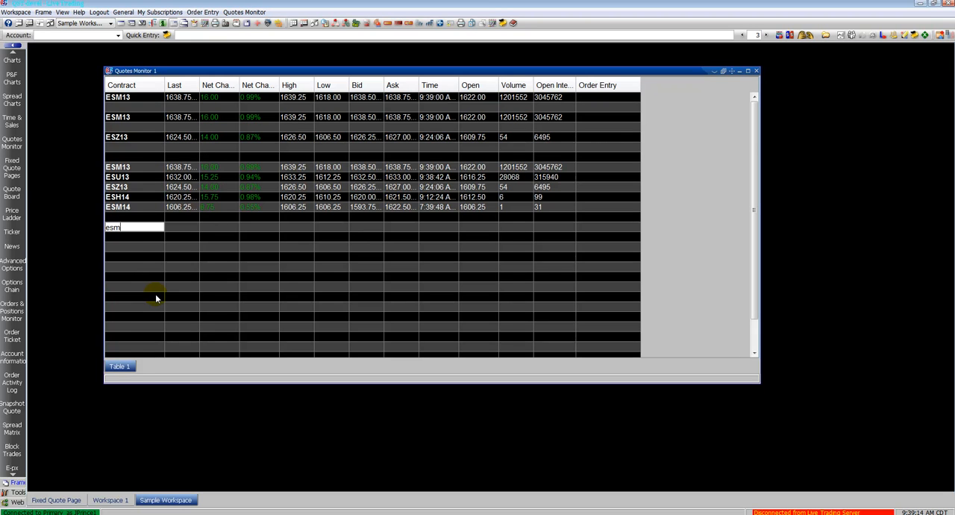
text(13:U13[EQ)
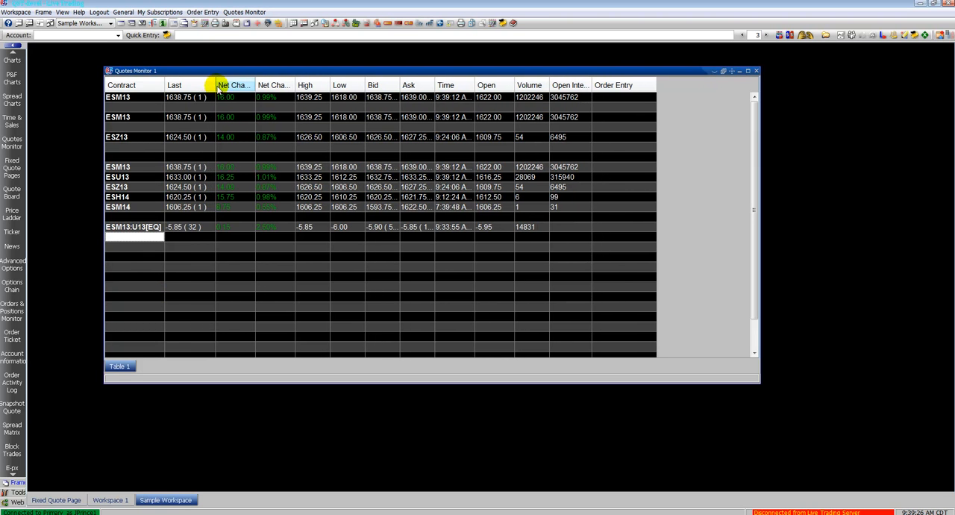
Close the Quotes Monitor frame and confirm its permanent deletion
click(275, 84)
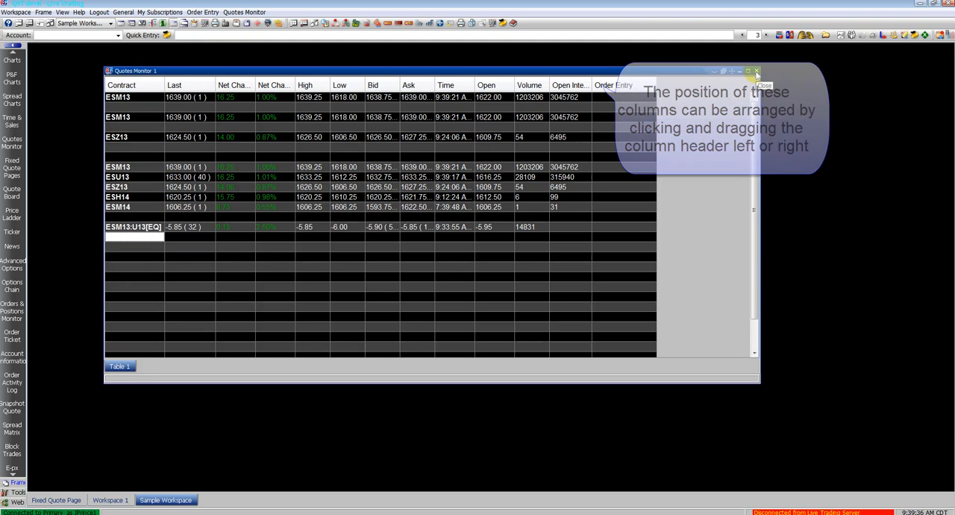
click(757, 71)
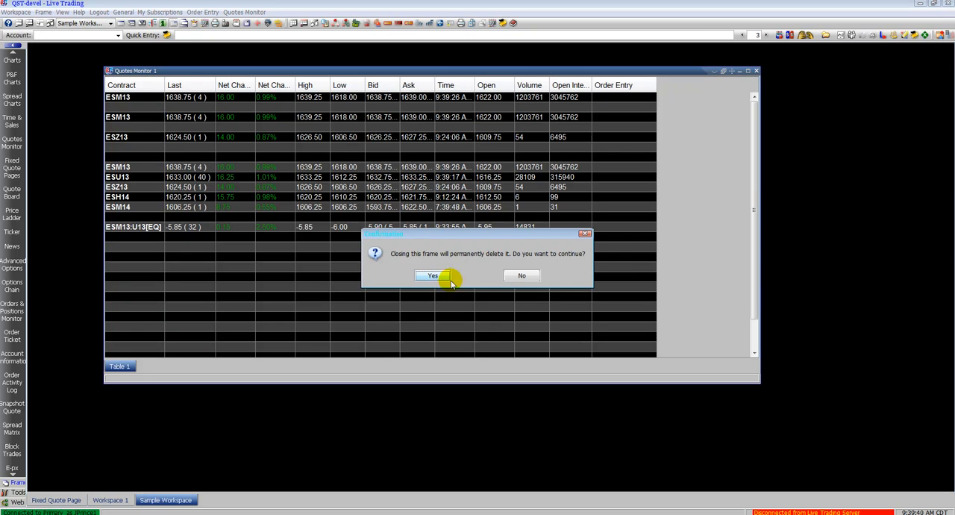
click(433, 275)
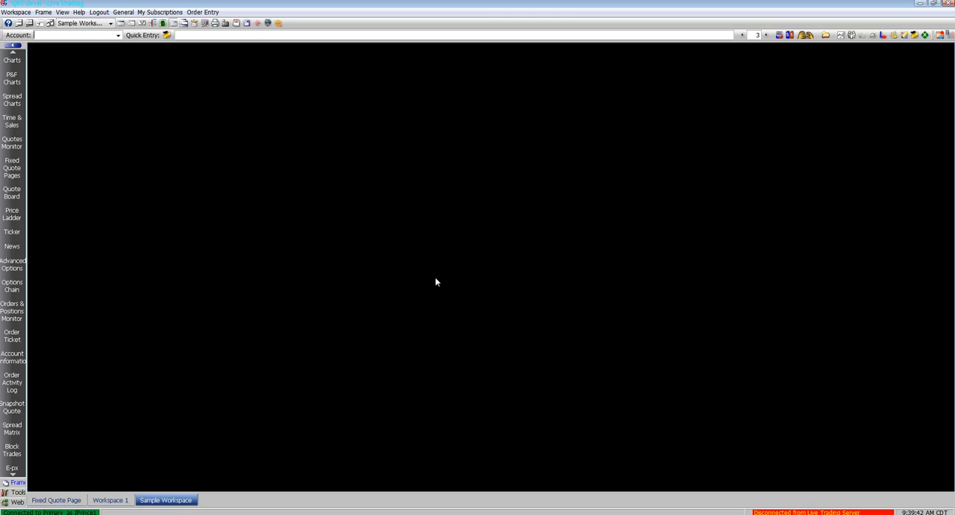
Open a Daily chart of ESM13 and drag it larger to fill the workspace
click(12, 60)
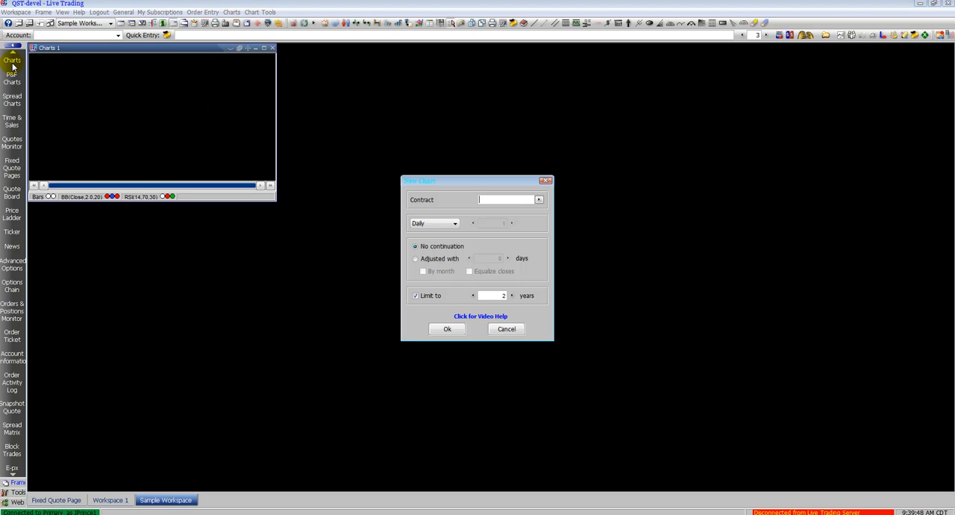
click(506, 200)
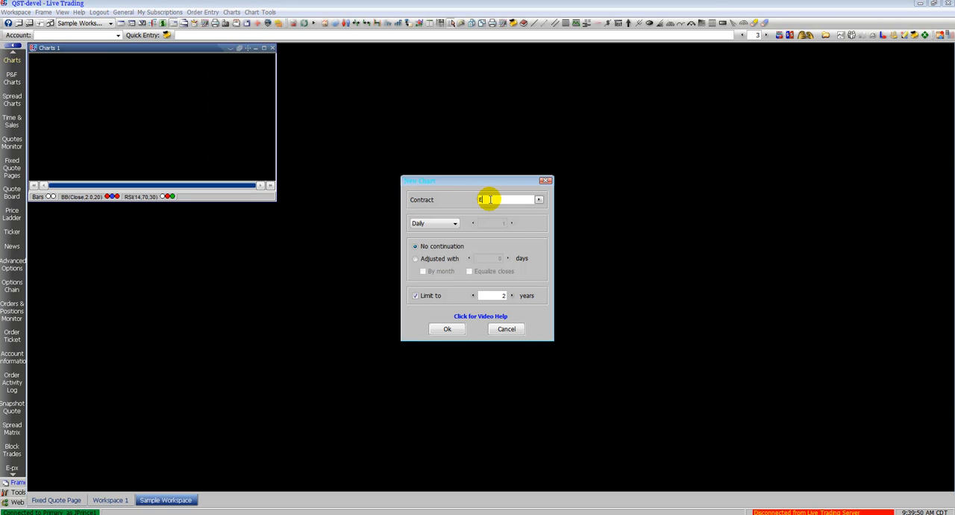
text(ESM13)
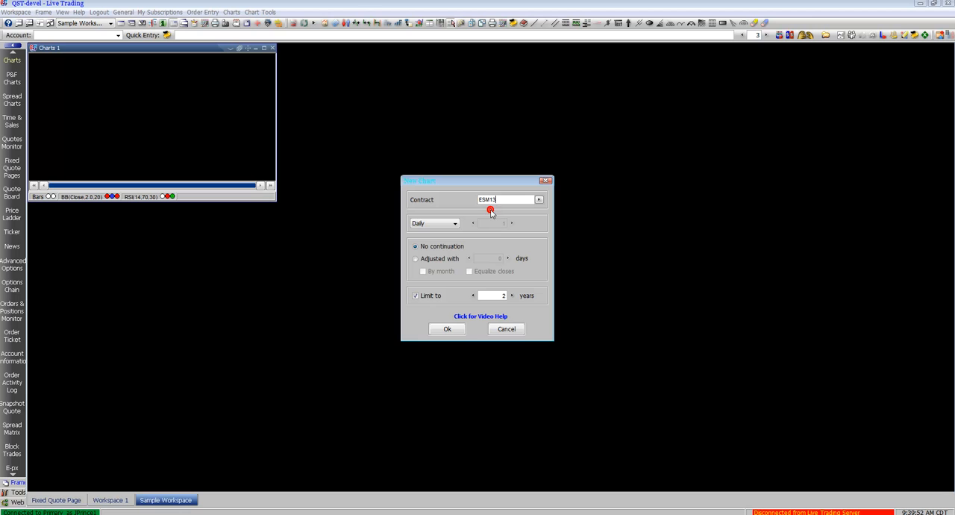
click(454, 224)
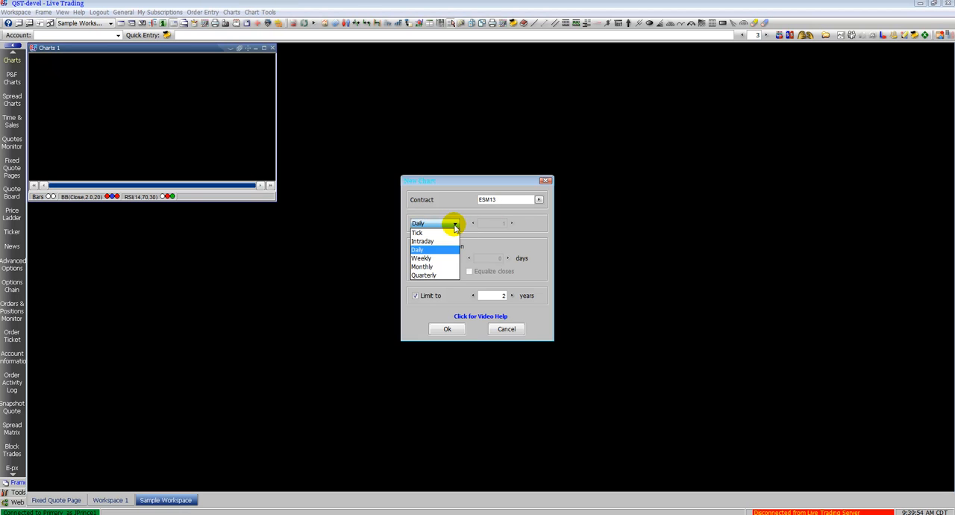
click(418, 249)
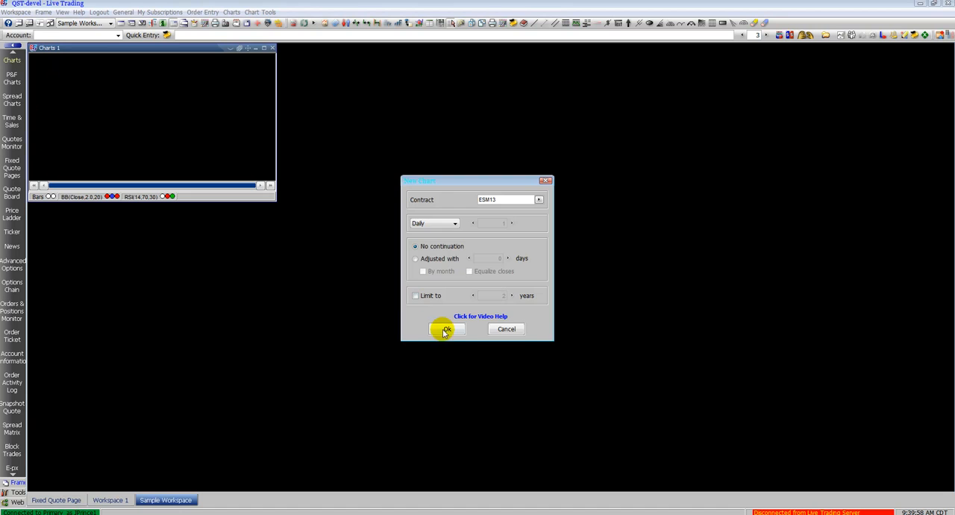
click(445, 328)
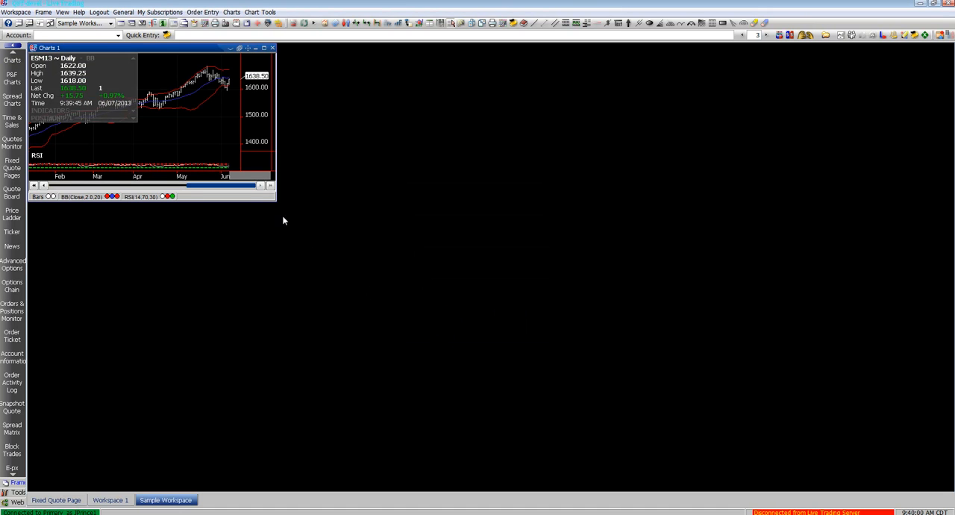
drag(274, 203, 603, 385)
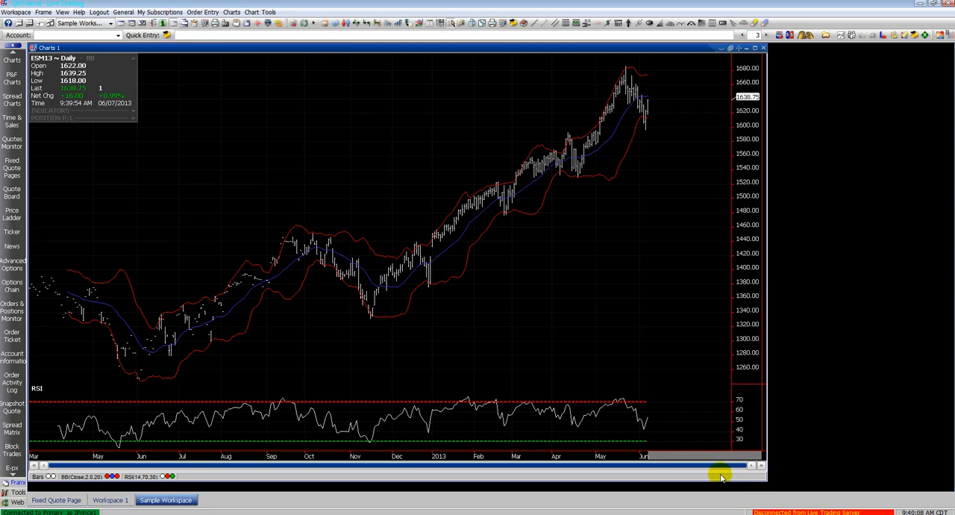
mouse_move(236, 351)
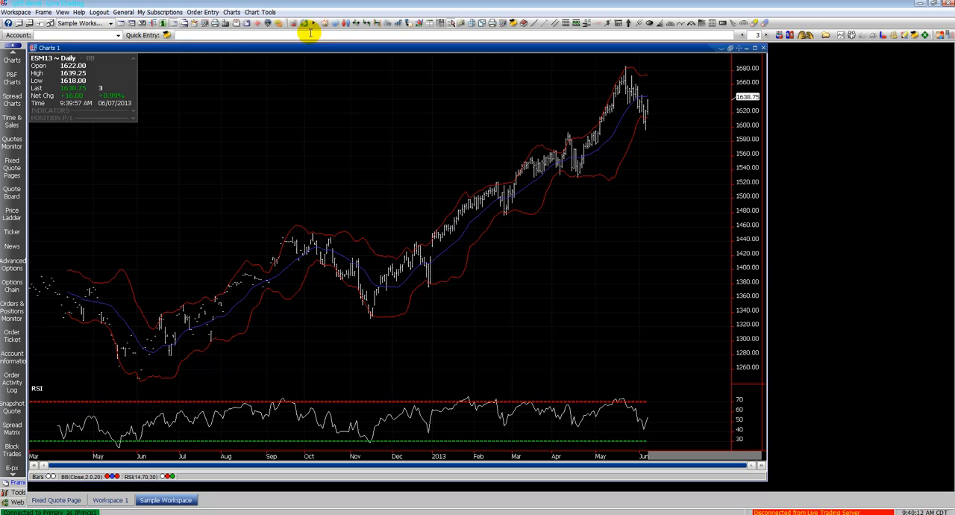
Browse the Charts and Chart Tools menus, ending with the Charts command list open
click(232, 12)
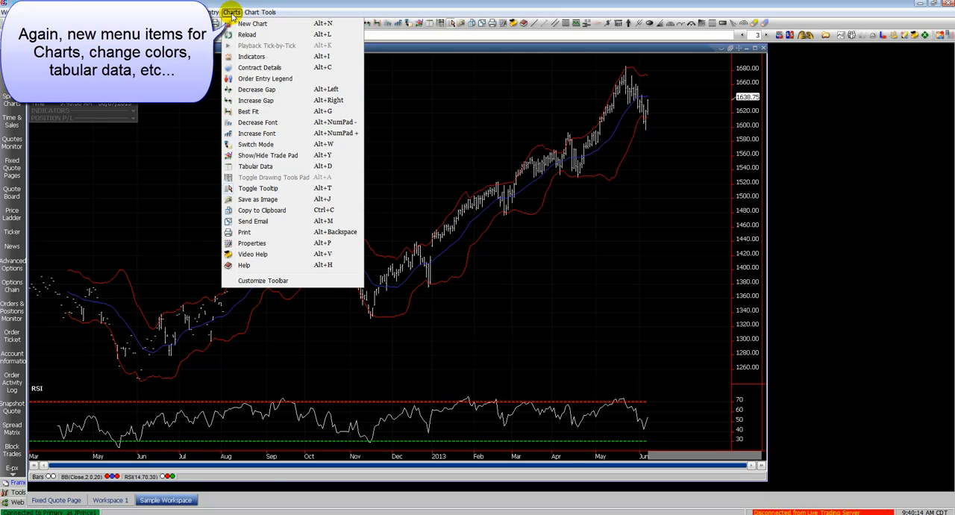
click(259, 12)
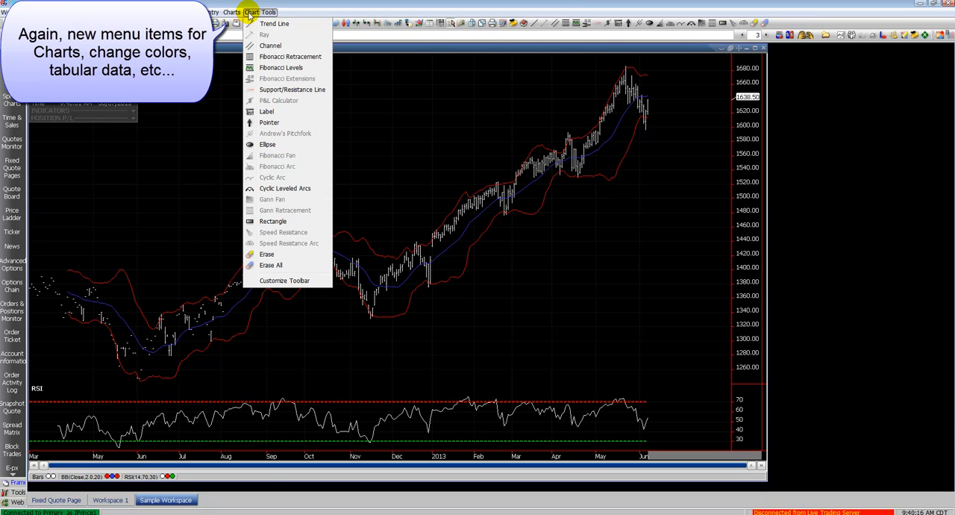
click(233, 12)
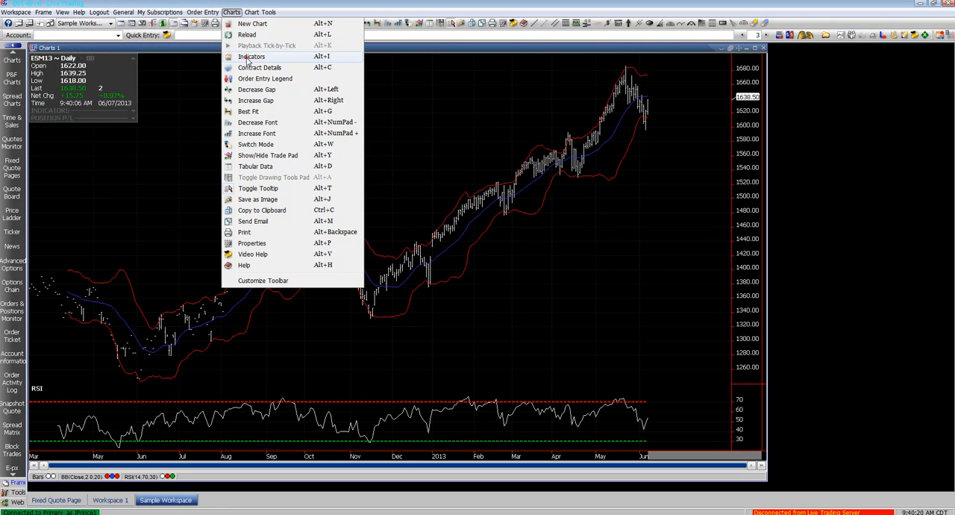
Remove the Bollinger Bands and RSI studies from the chart's indicators
click(251, 57)
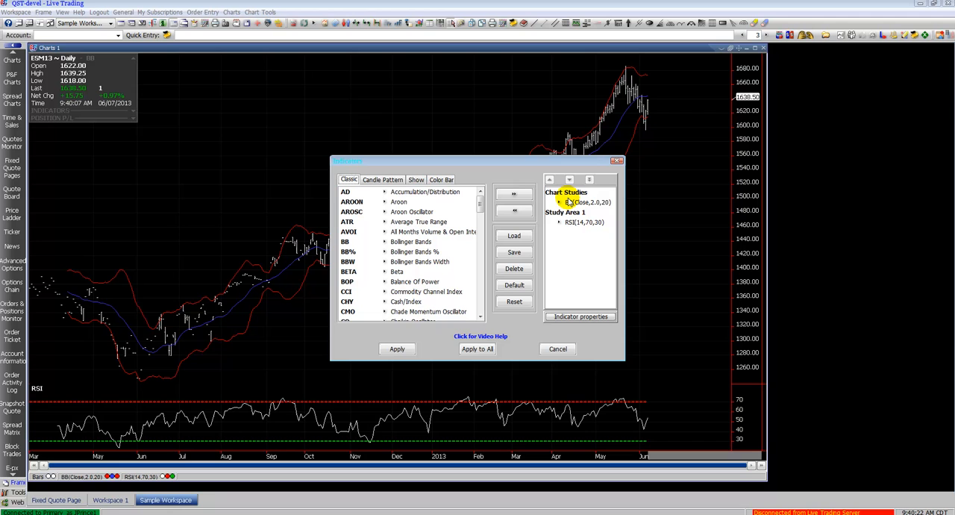
click(514, 209)
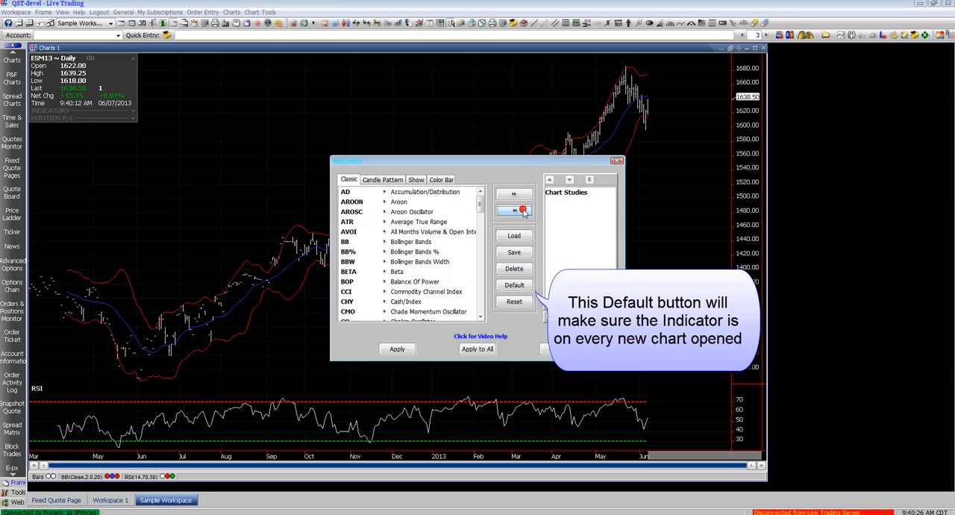
click(481, 221)
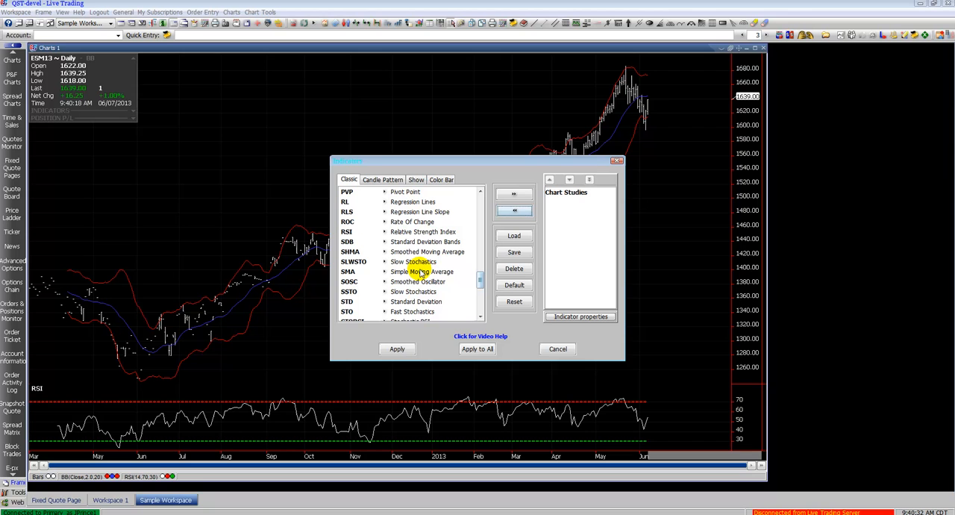
Add a Simple Moving Average with Length 50 and apply it to the chart
click(514, 194)
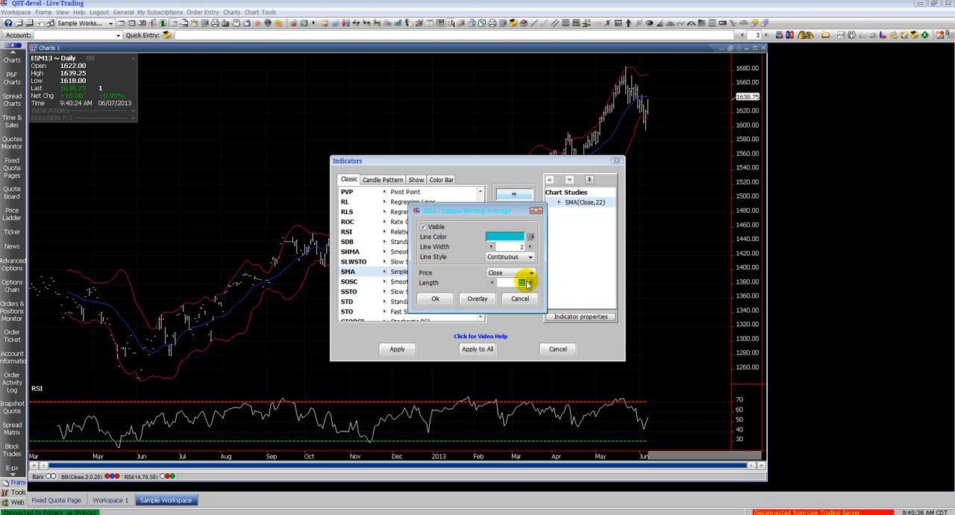
click(522, 281)
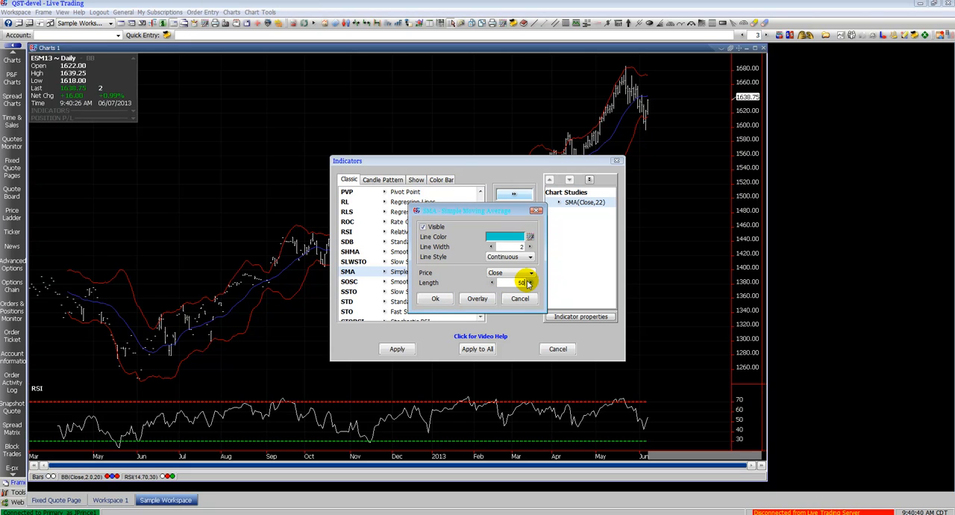
click(436, 299)
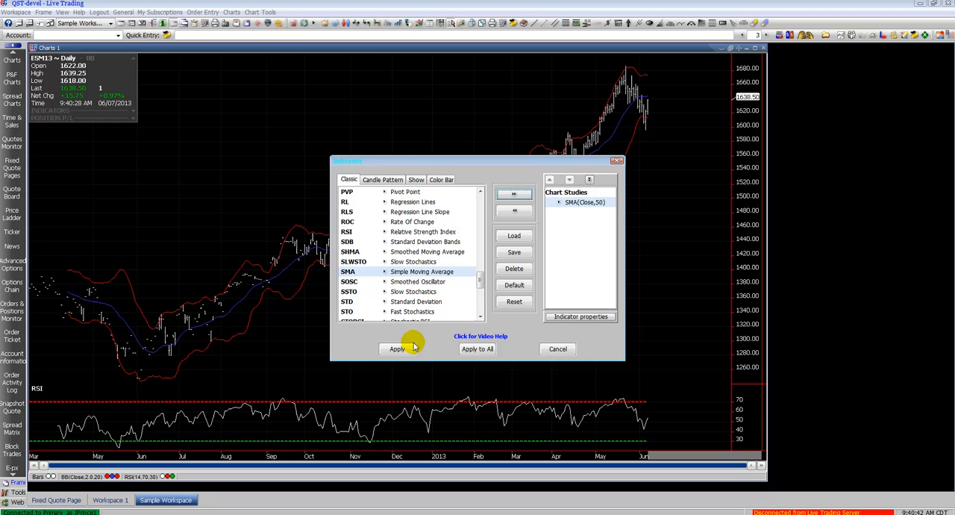
click(398, 349)
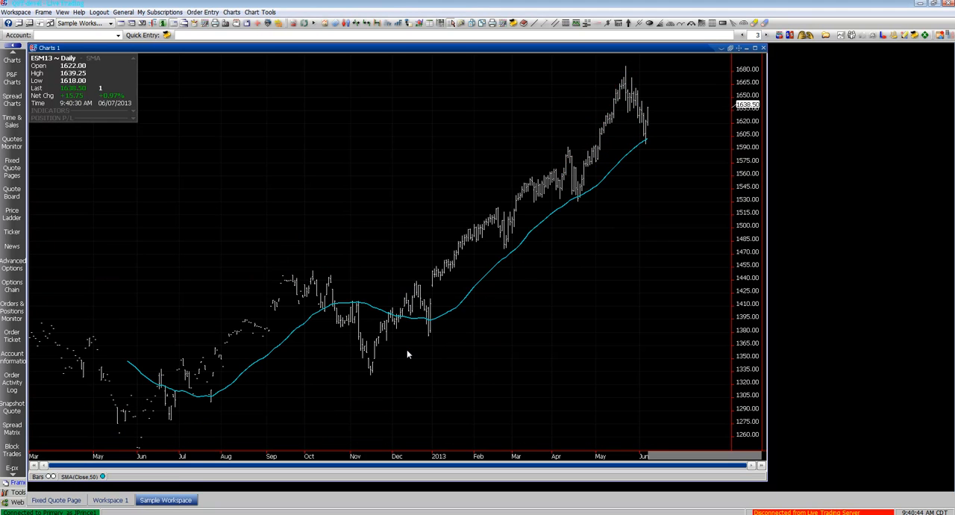
mouse_move(434, 376)
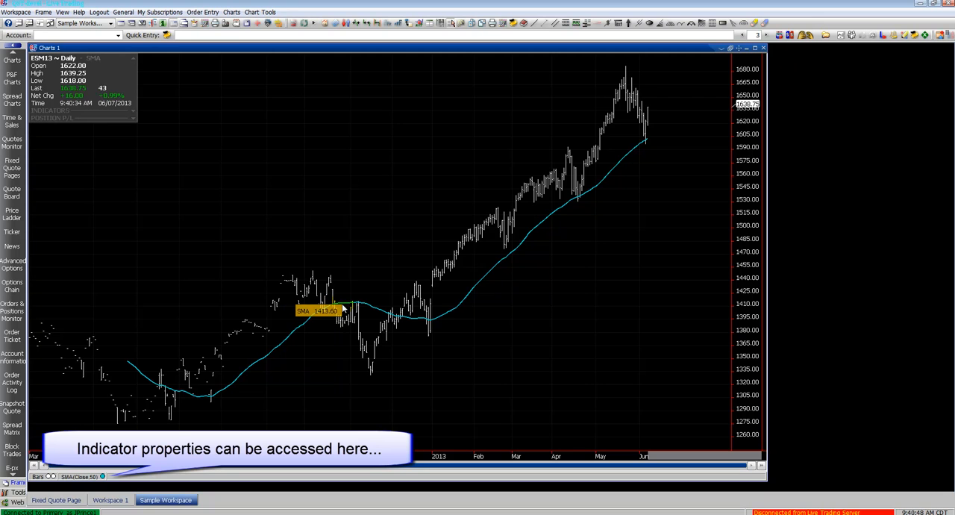
Switch the ESM13 chart to intraday bar periods, then back to daily bars
right_click(351, 311)
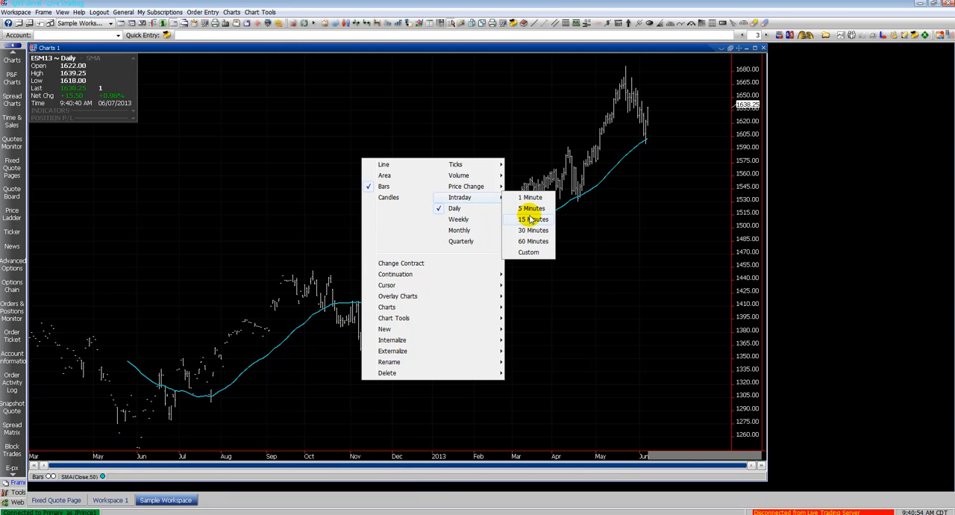
click(534, 230)
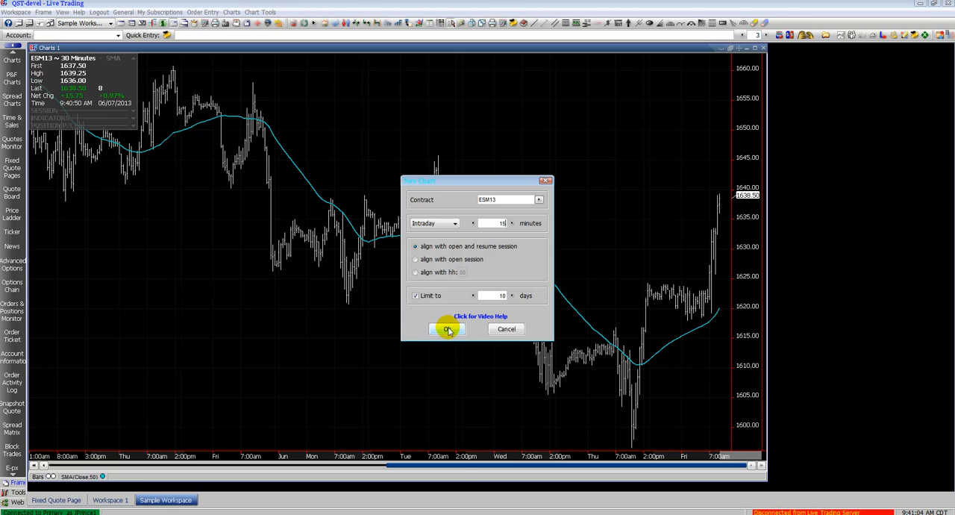
click(447, 330)
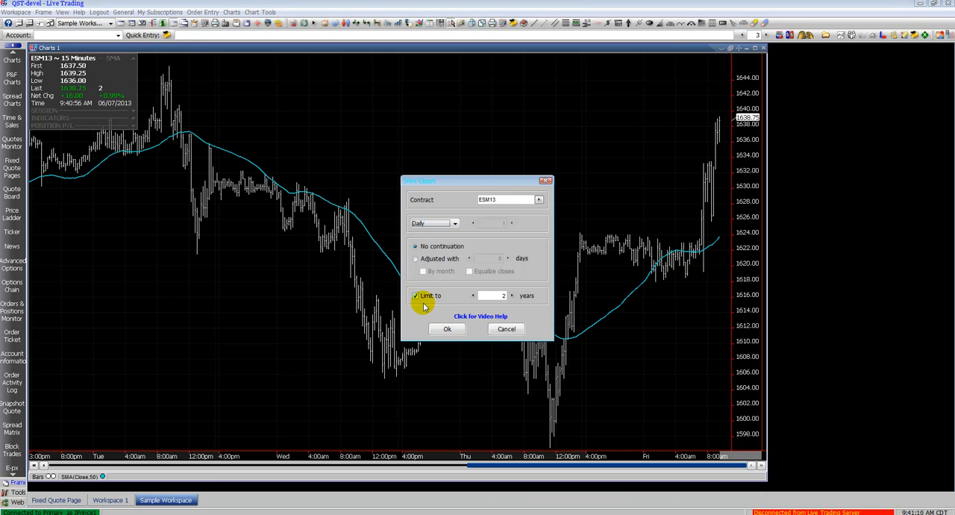
click(448, 328)
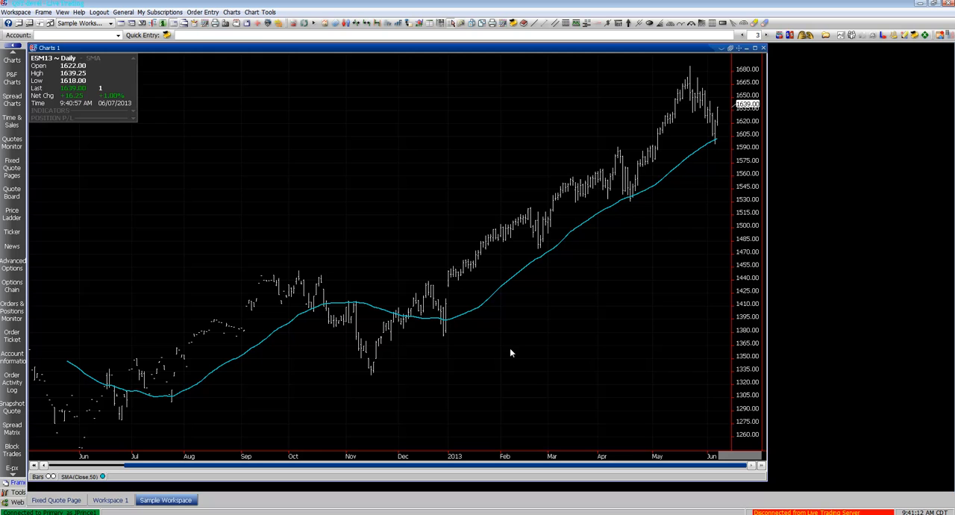
mouse_move(370, 179)
text(E)
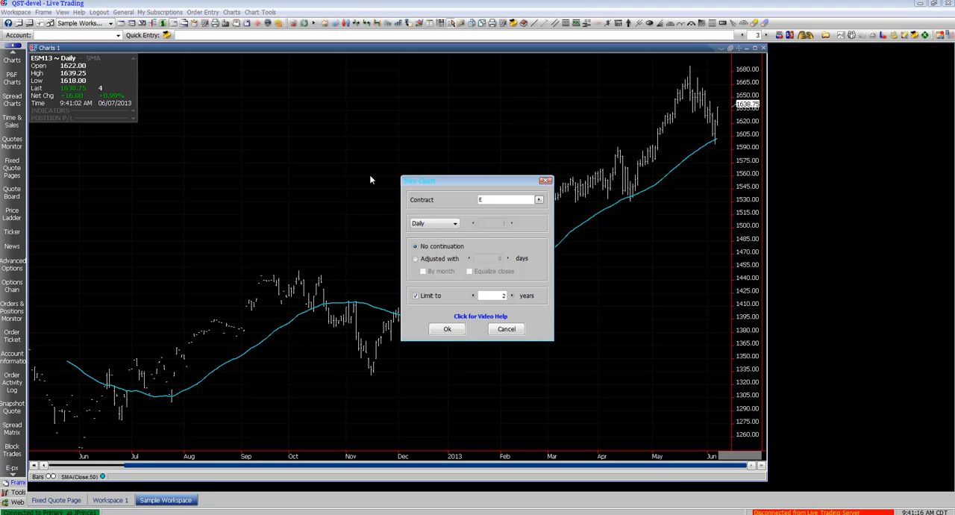
Chart the ESM13-U13 calendar spread with no history limit as 20-minute intraday bars
text(SM13:)
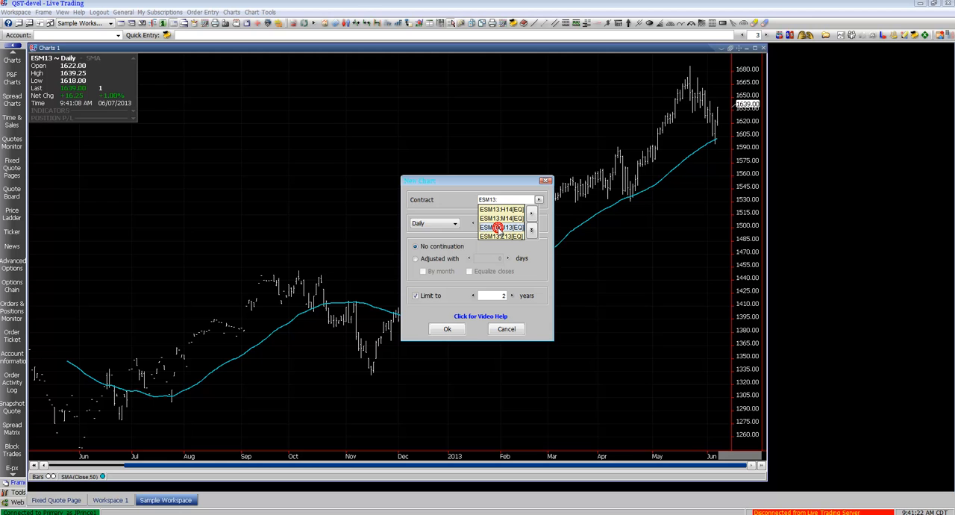
click(498, 227)
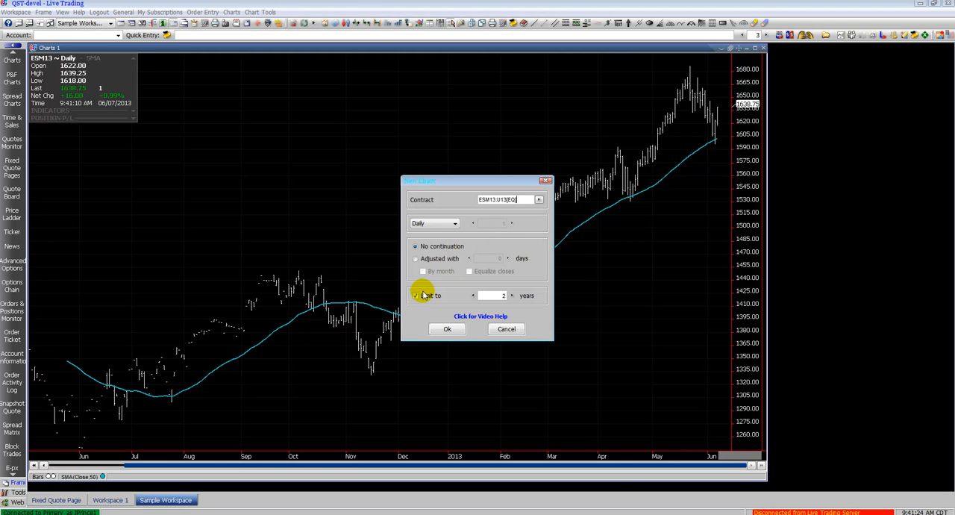
click(415, 296)
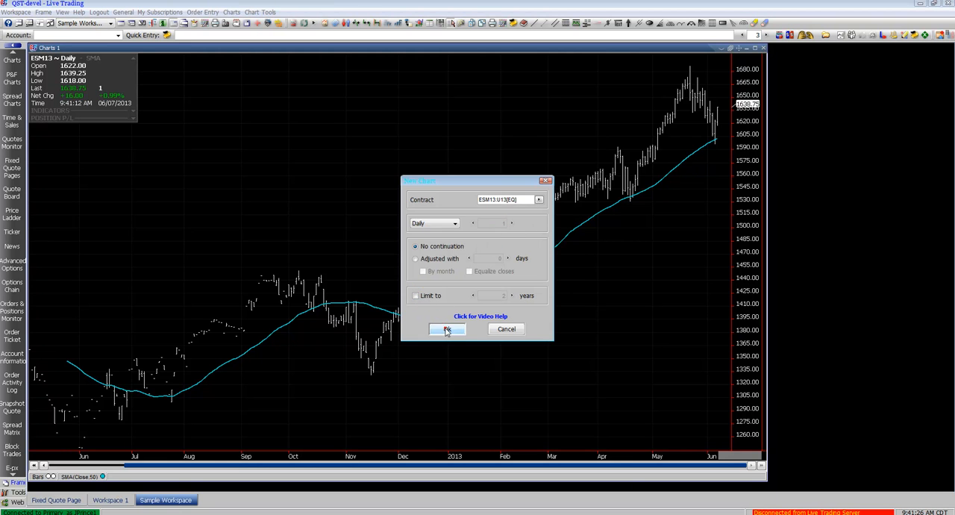
click(447, 330)
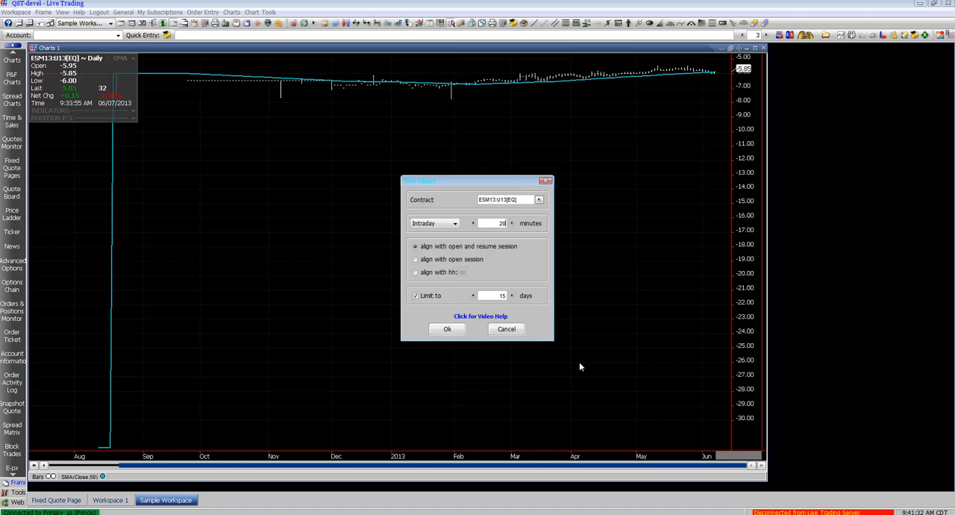
click(448, 329)
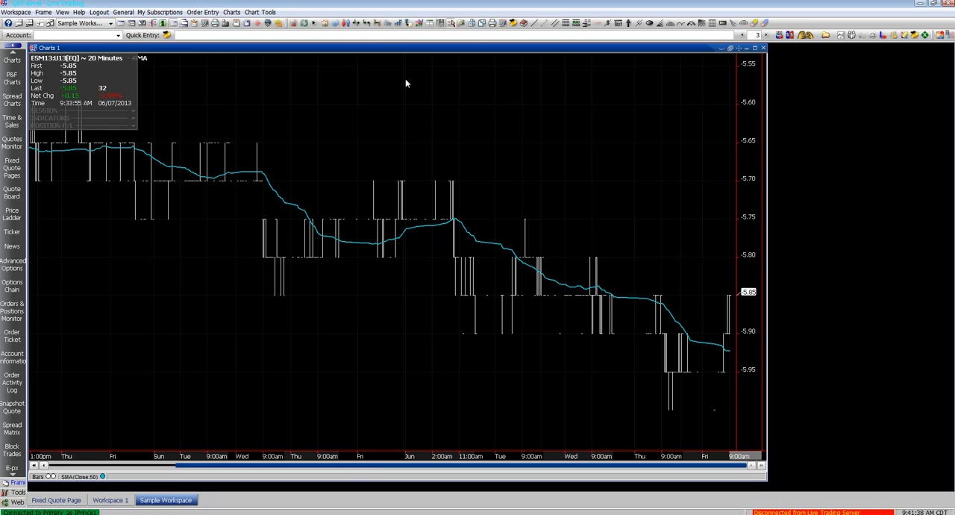
mouse_move(364, 24)
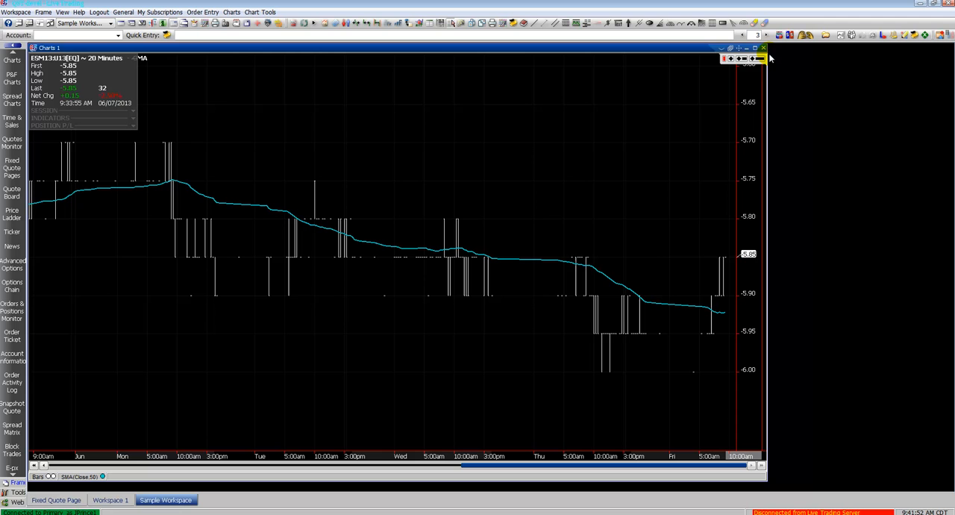
mouse_move(780, 481)
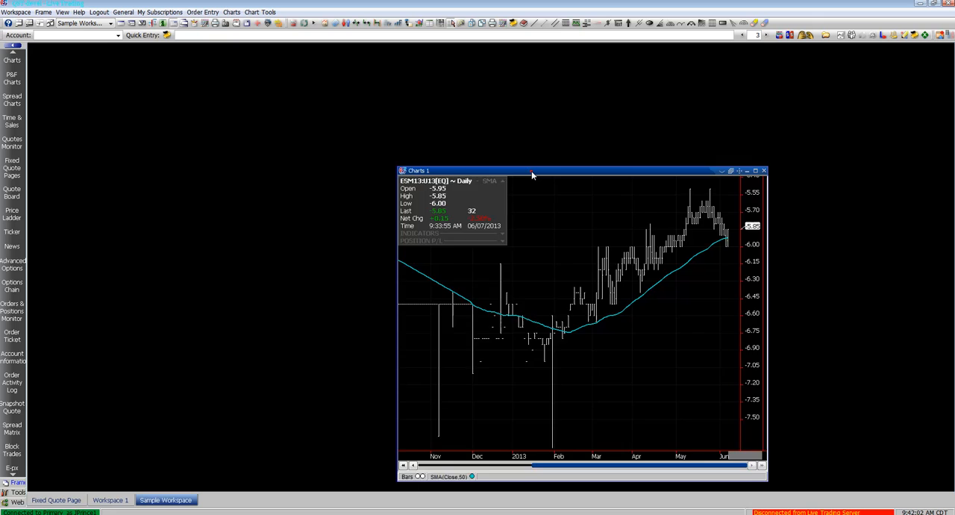
Drag the Charts 1 window toward the bottom-right of the workspace
drag(532, 170, 707, 177)
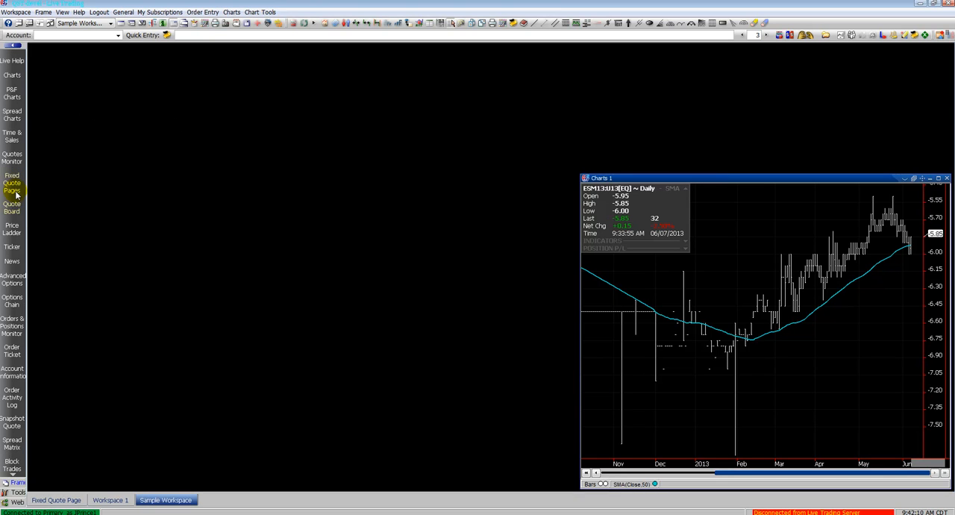
mouse_move(12, 136)
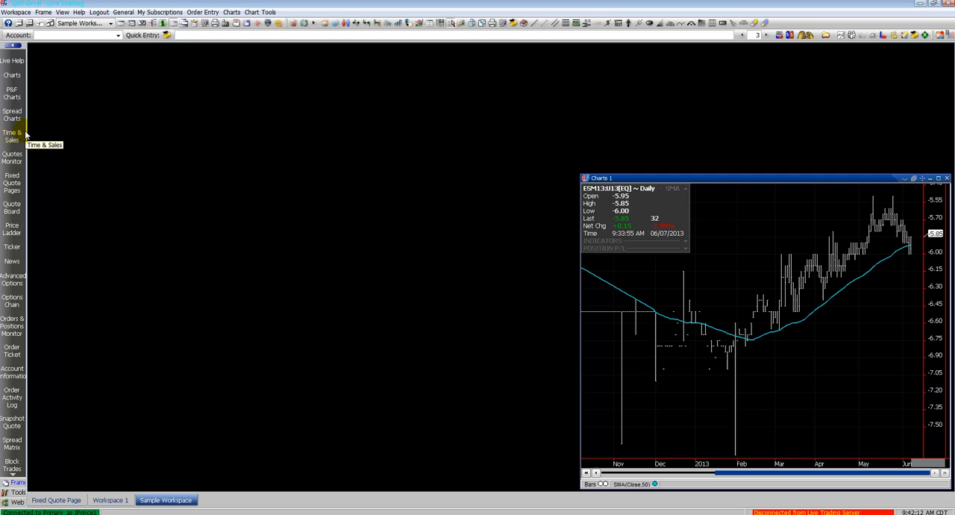
mouse_move(13, 111)
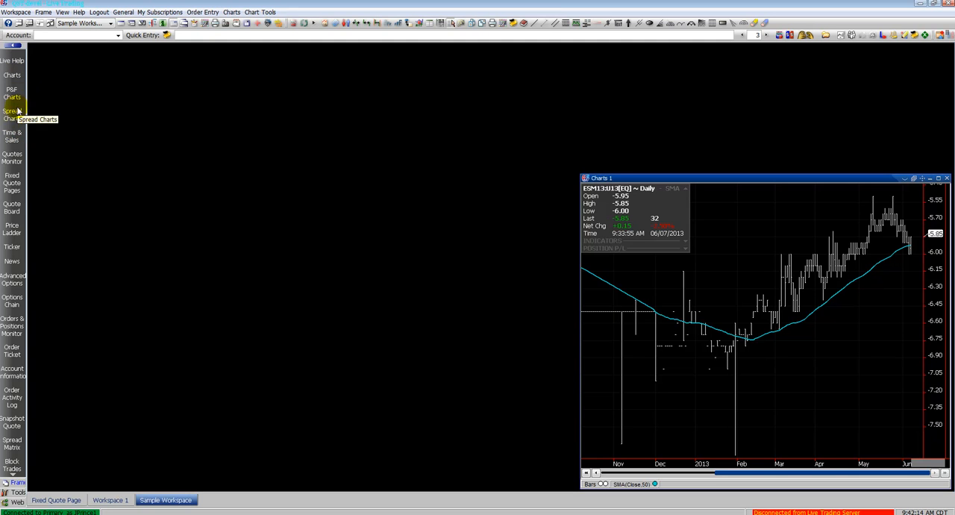
click(12, 114)
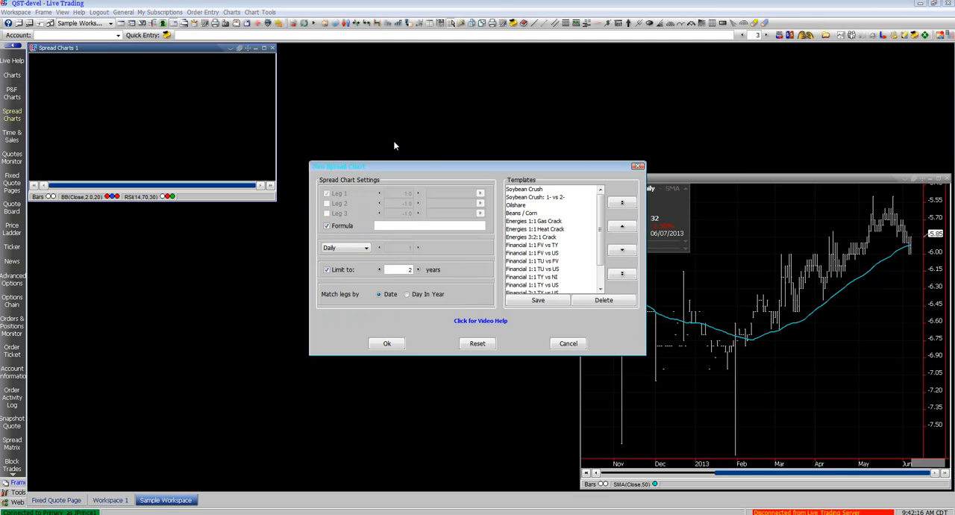
click(523, 214)
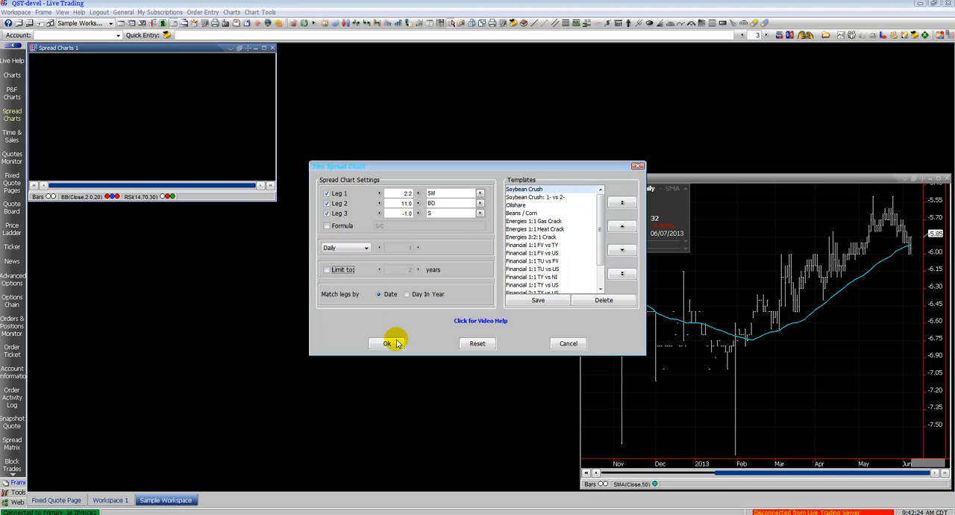
click(386, 343)
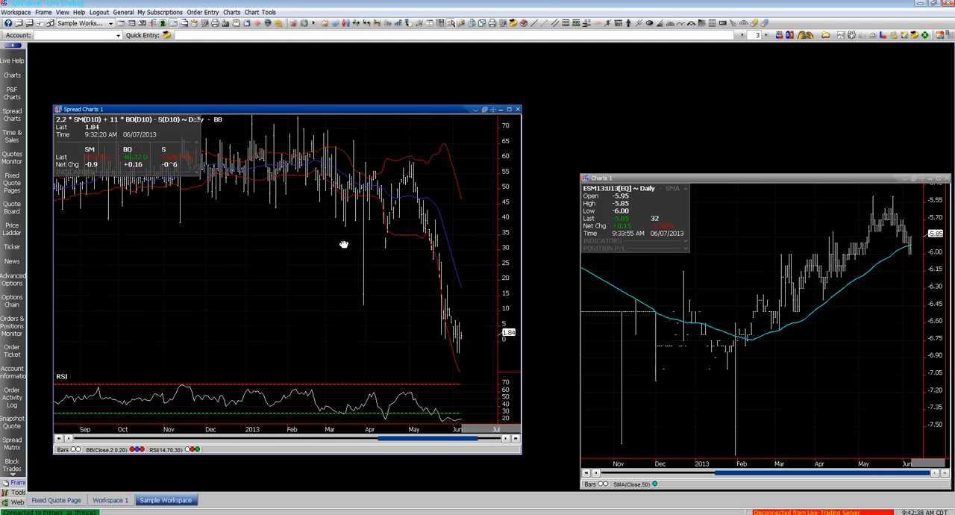
mouse_move(235, 218)
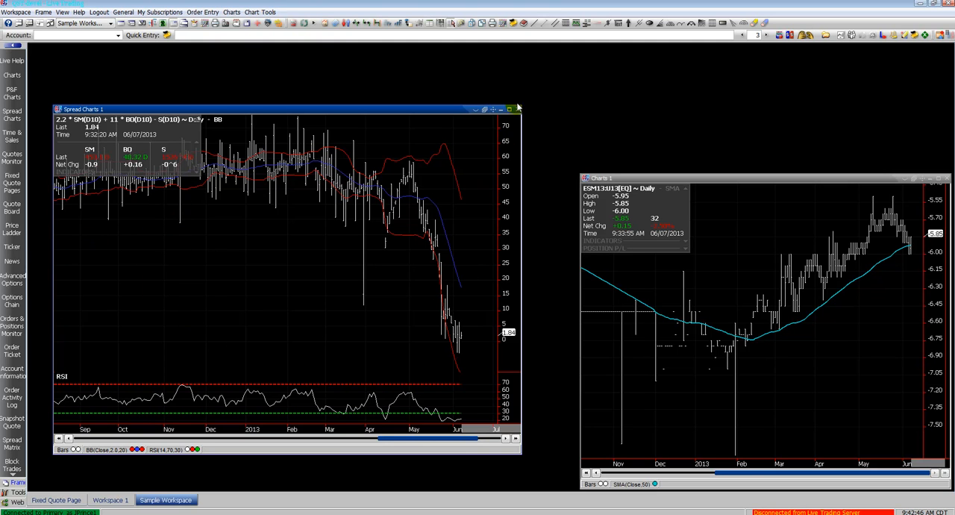
click(518, 109)
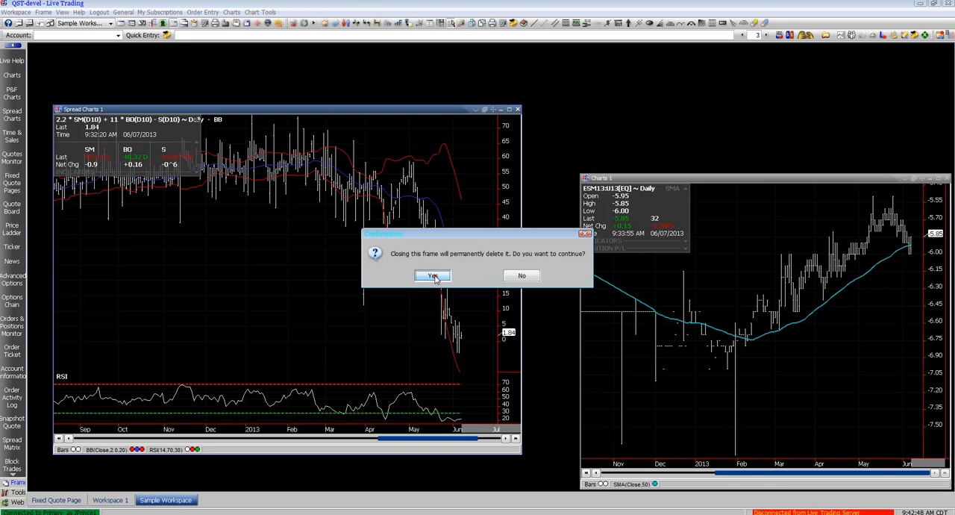
click(433, 276)
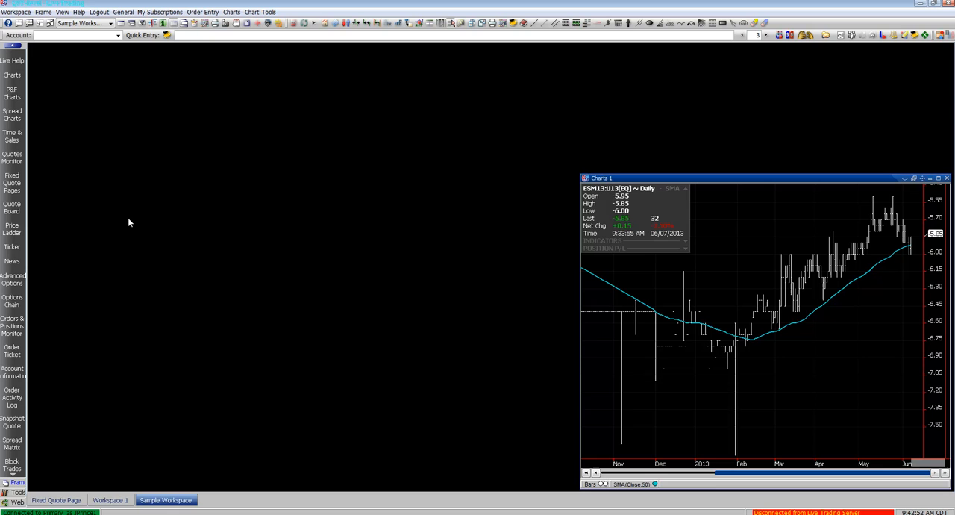
mouse_move(87, 170)
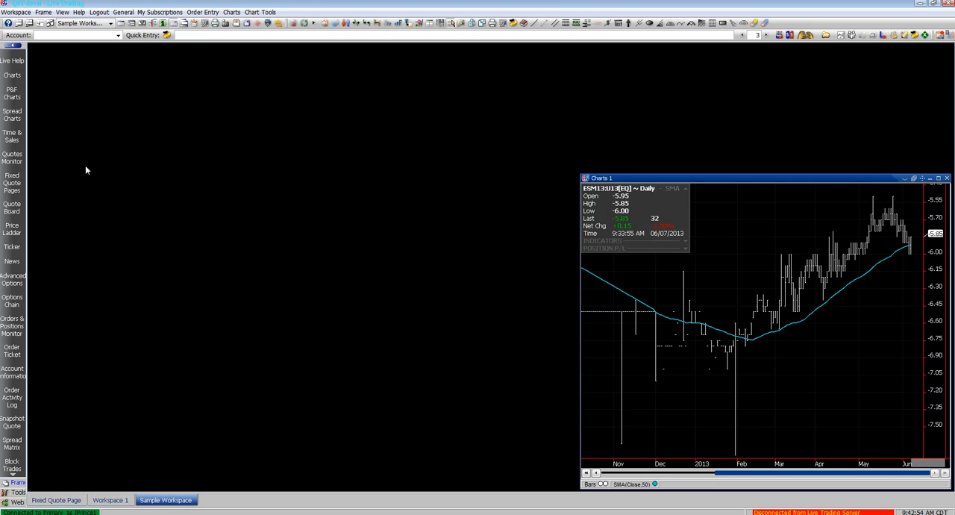
mouse_move(11, 206)
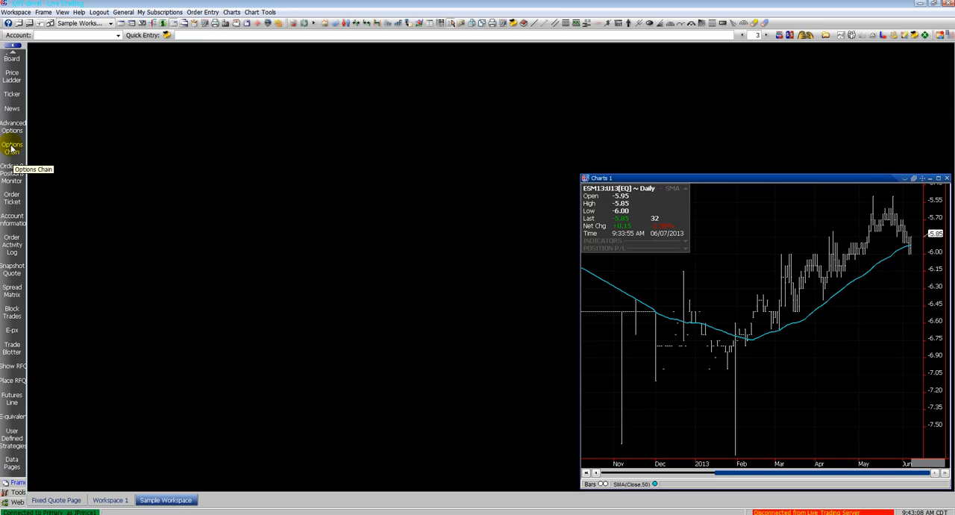
click(12, 146)
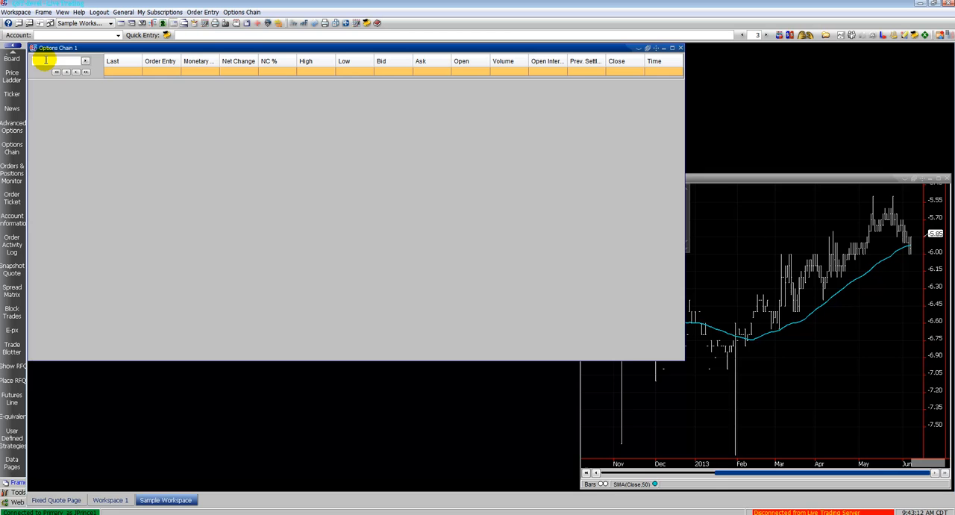
text(ESM13(A))
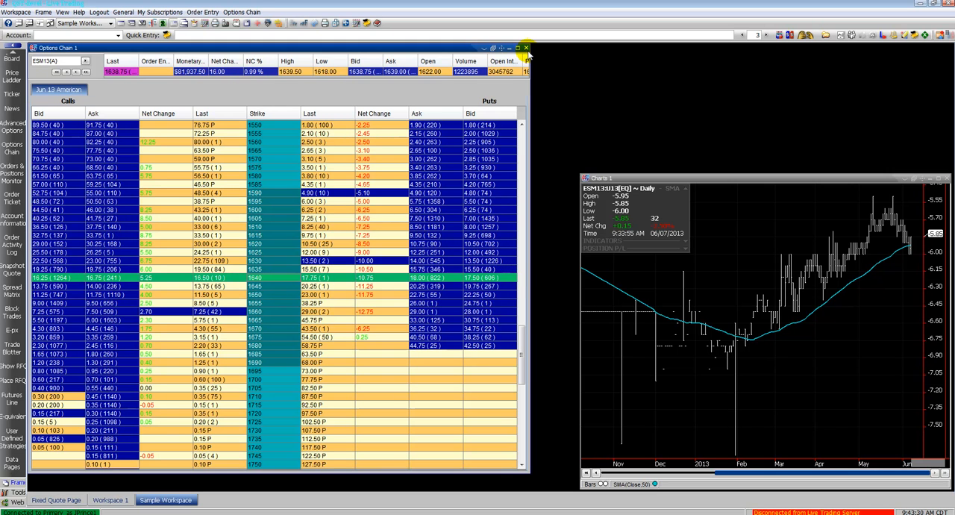
click(527, 48)
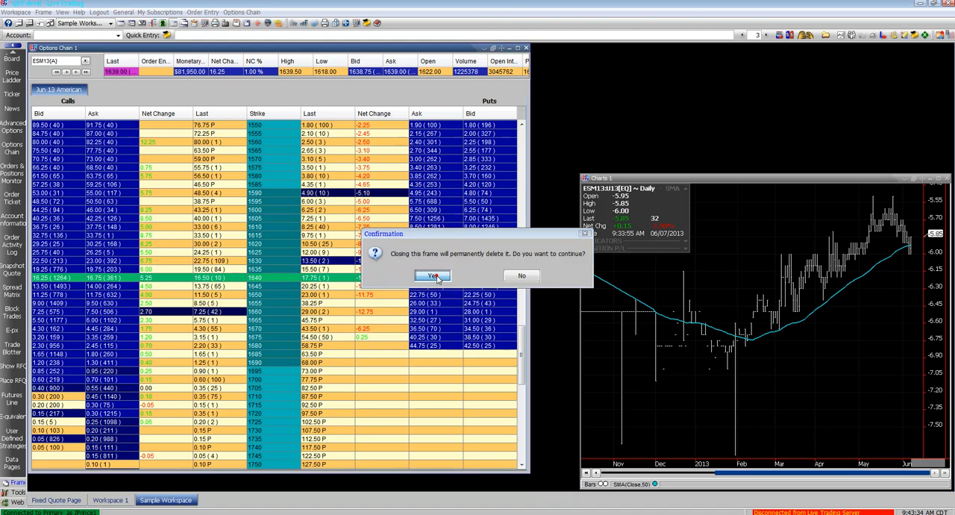
click(432, 275)
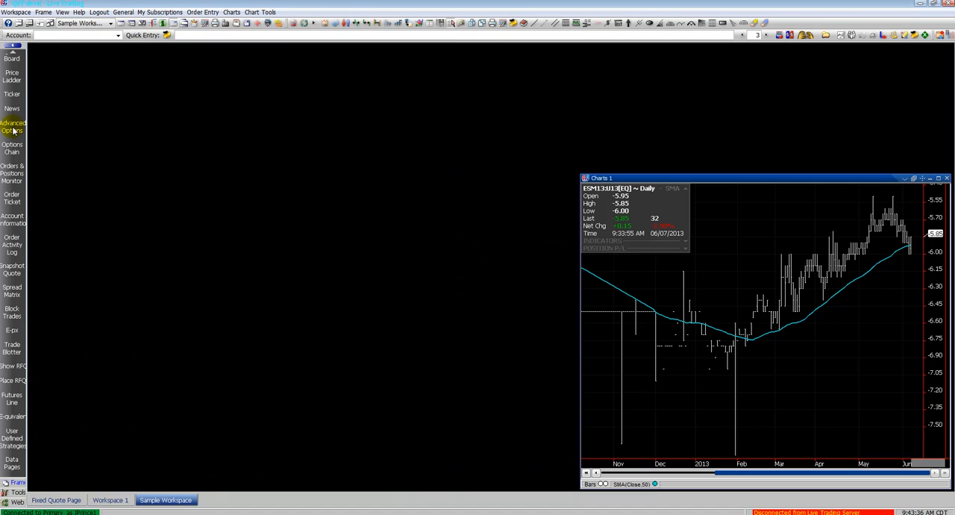
Show an Advanced Options display for ES June 2013 (M13) and bring up its Options Calculator
click(12, 126)
text(ES)
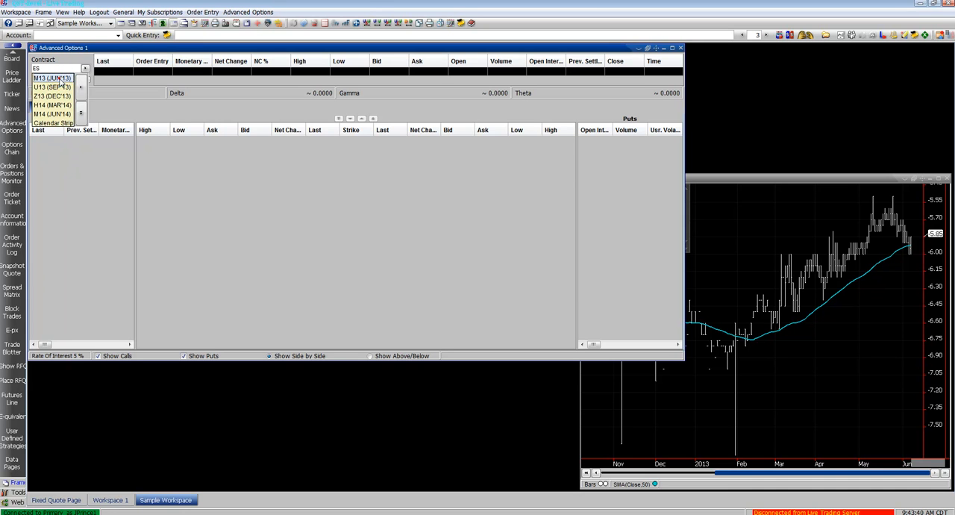
click(52, 78)
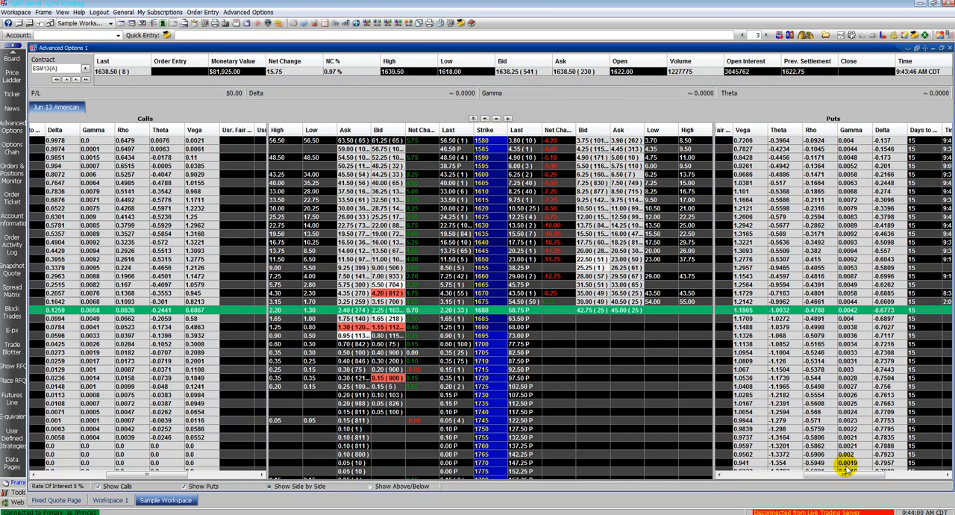
click(248, 12)
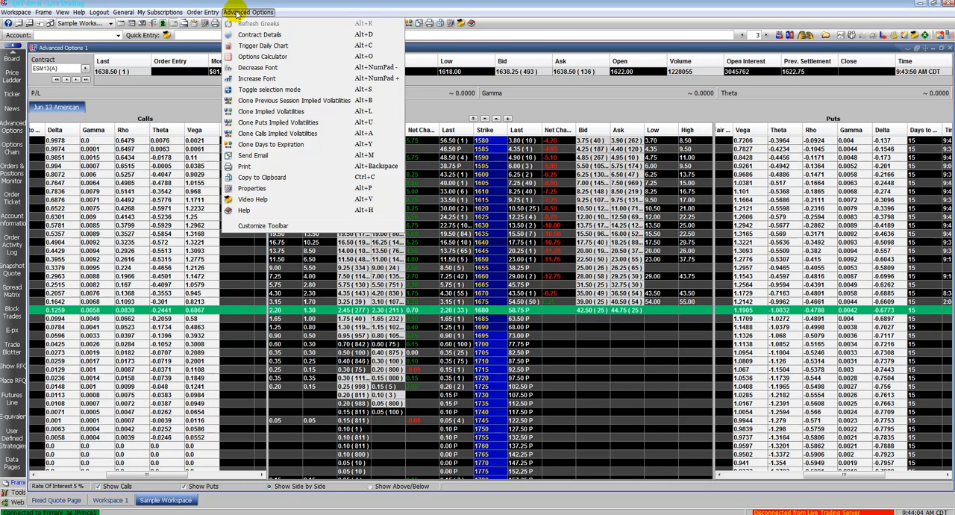
click(263, 56)
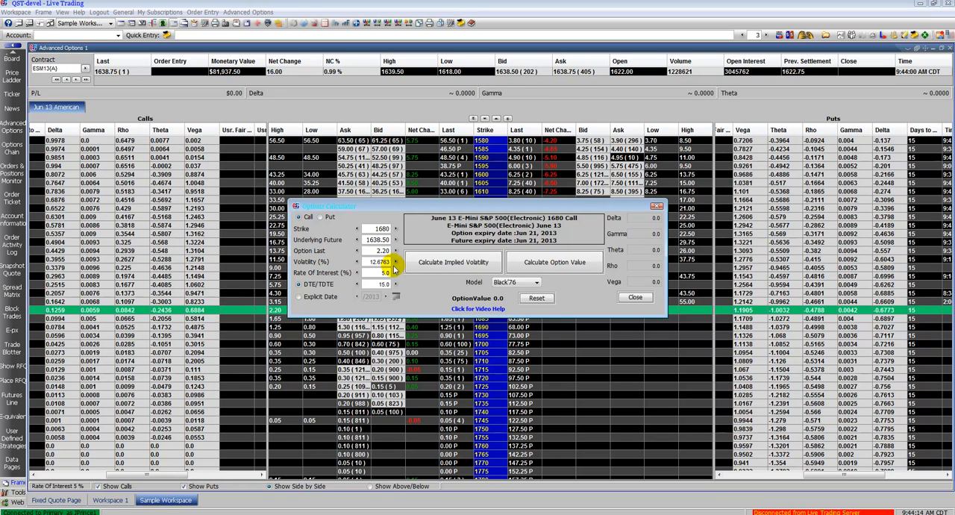
Calculate the 1680 call's implied volatility and theoretical value, then permanently delete the Advanced Options frame
click(452, 262)
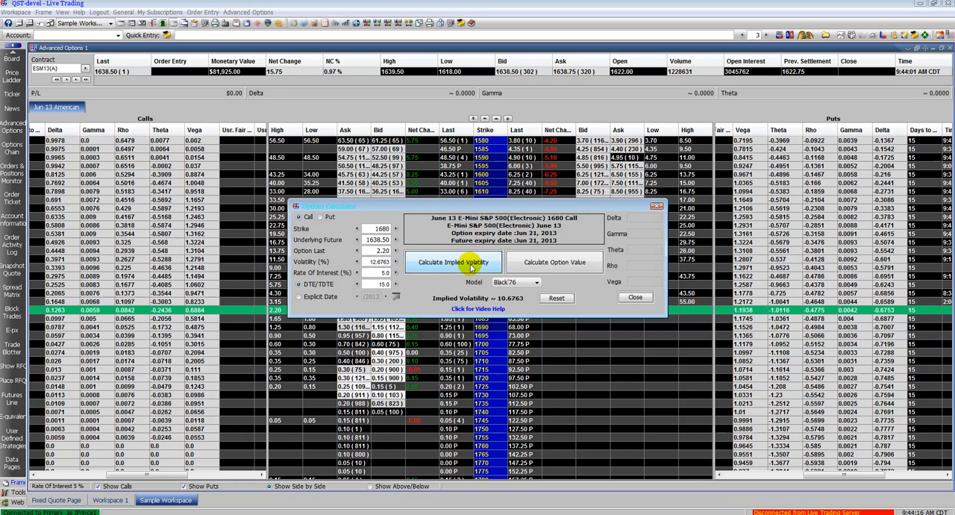
click(554, 261)
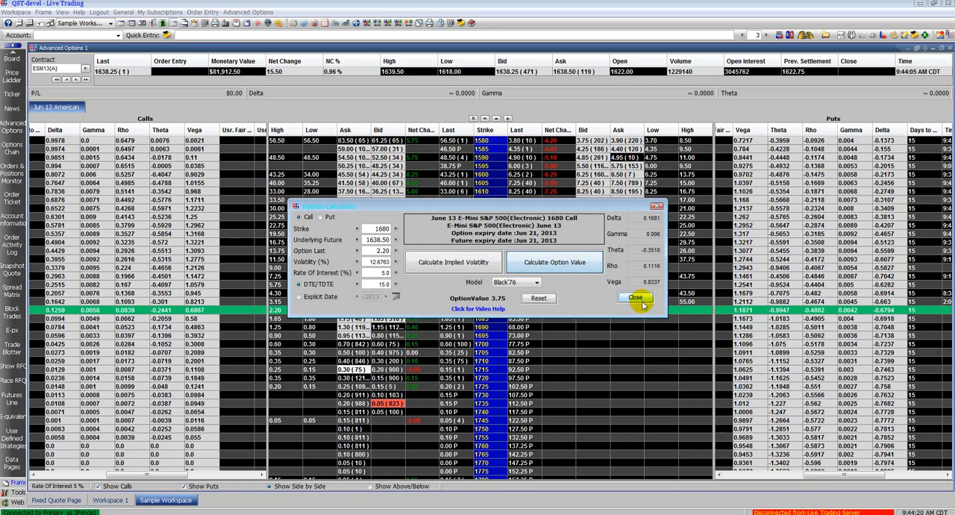
click(636, 298)
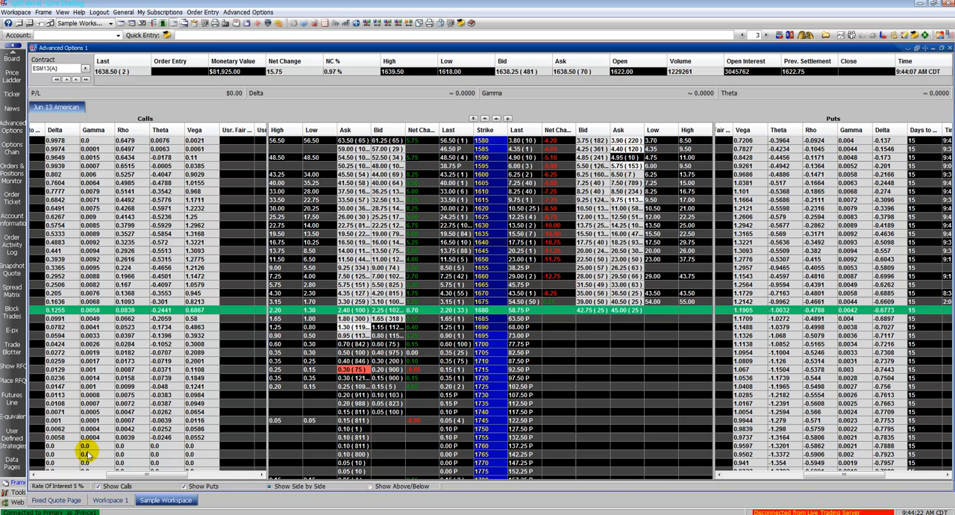
click(54, 487)
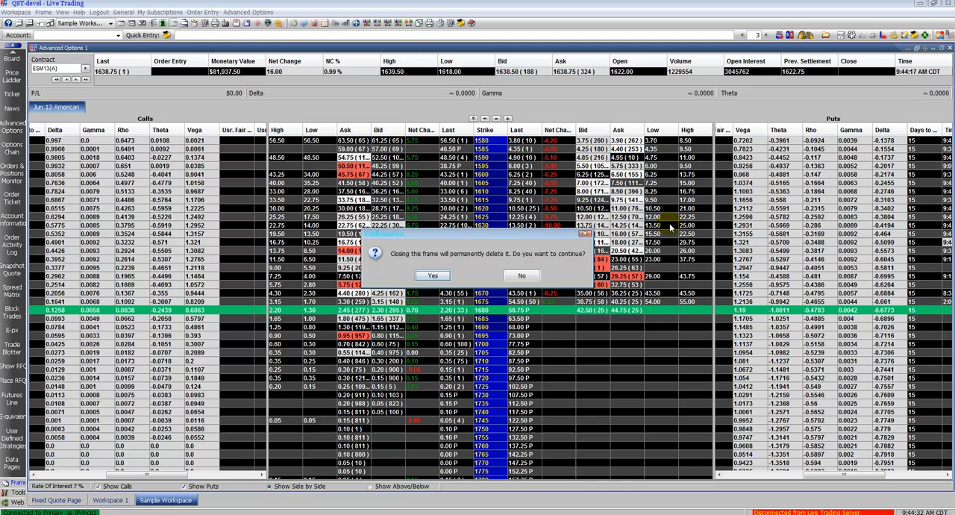
click(433, 275)
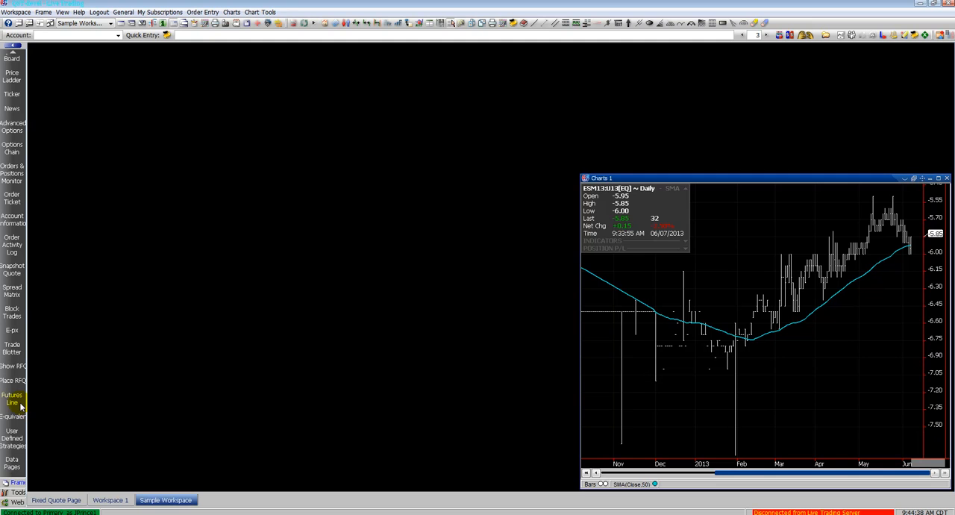
Create a Spread Matrix of GE Eurodollar contract spreads
click(12, 290)
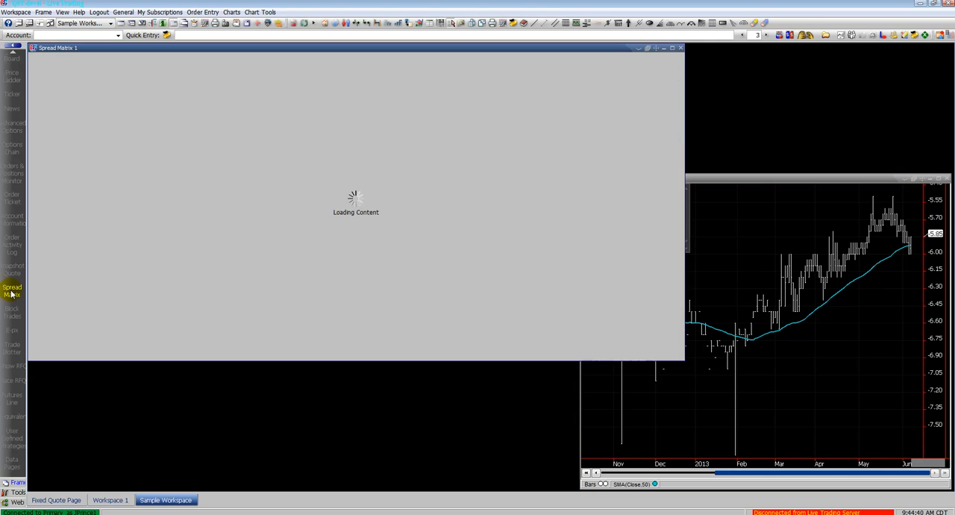
click(12, 290)
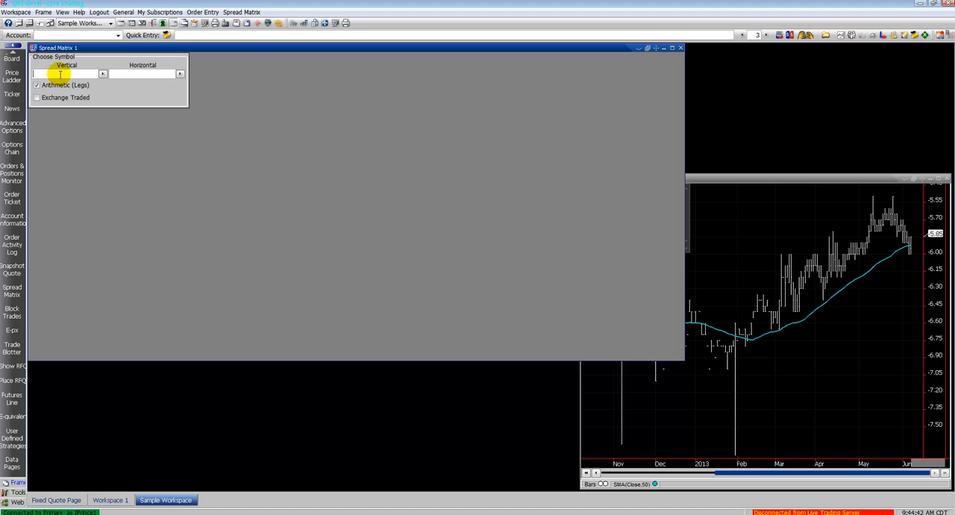
text(GE)
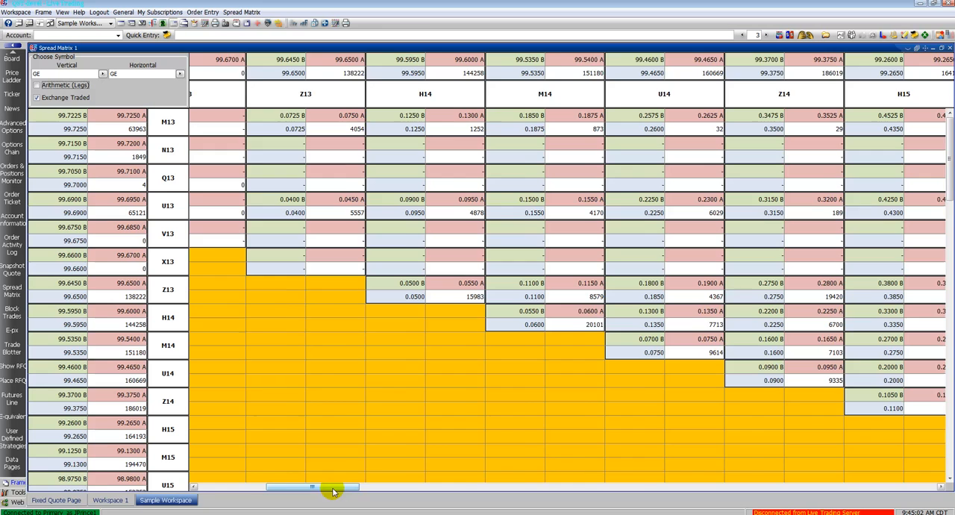
drag(310, 487, 385, 486)
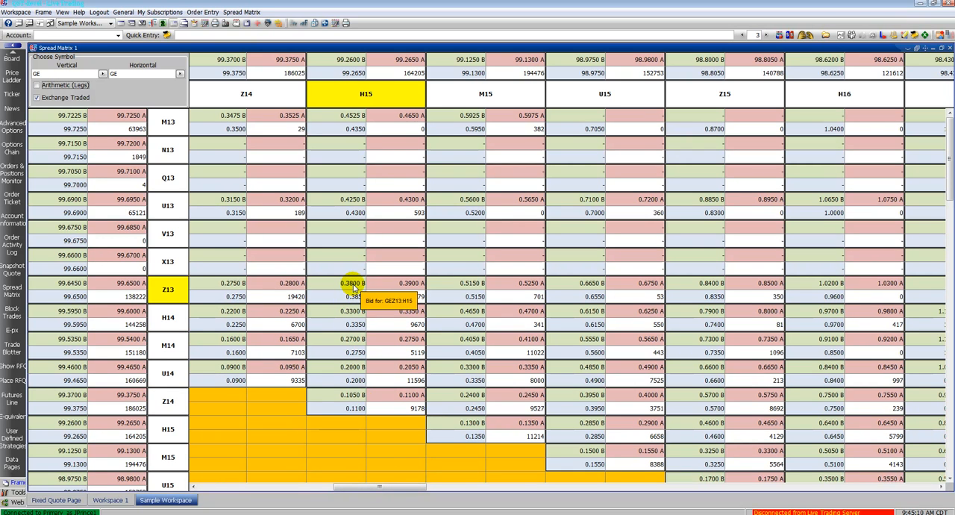
mouse_move(374, 291)
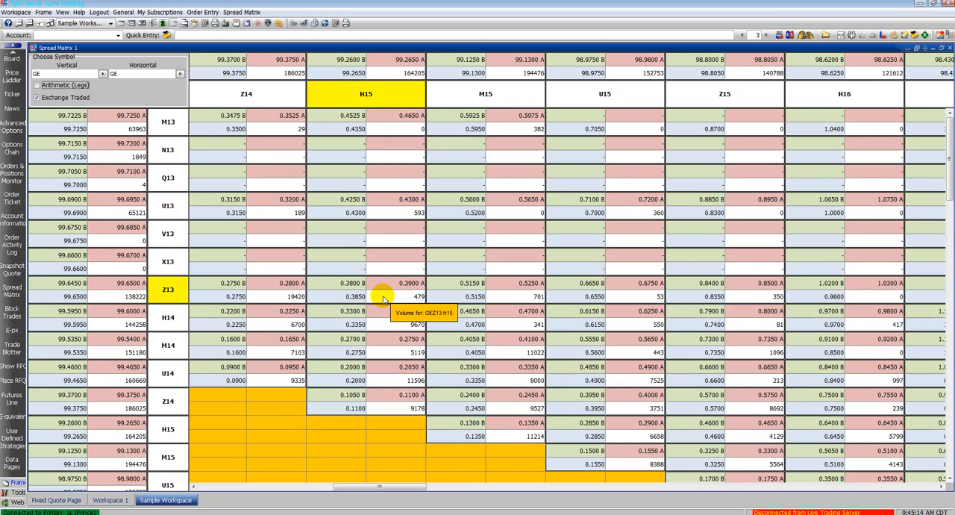
View a daily chart of one GE spread cell, close it, and start a News window
right_click(385, 297)
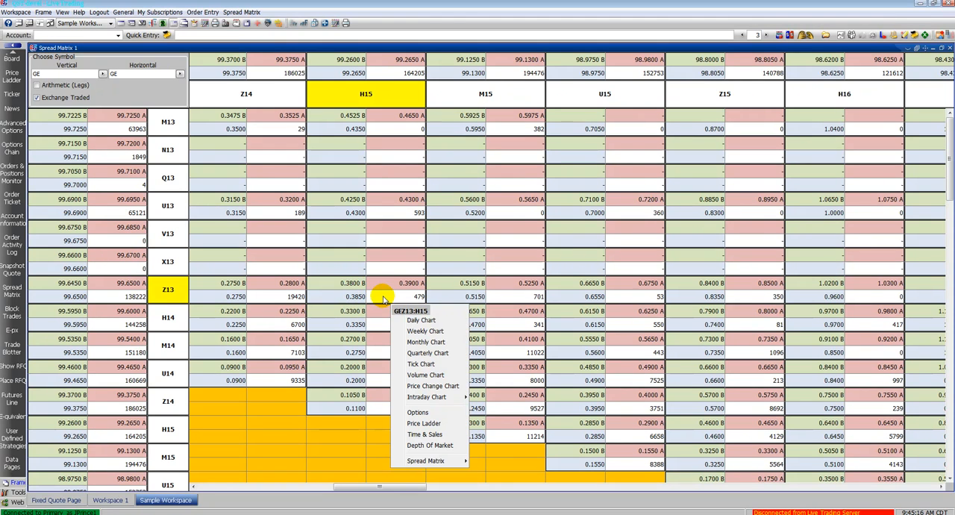
mouse_move(415, 326)
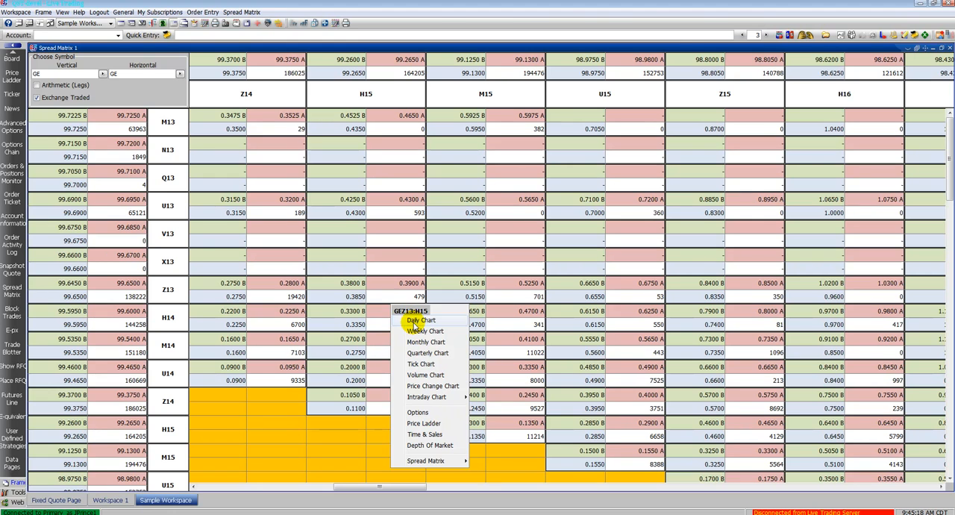
click(421, 319)
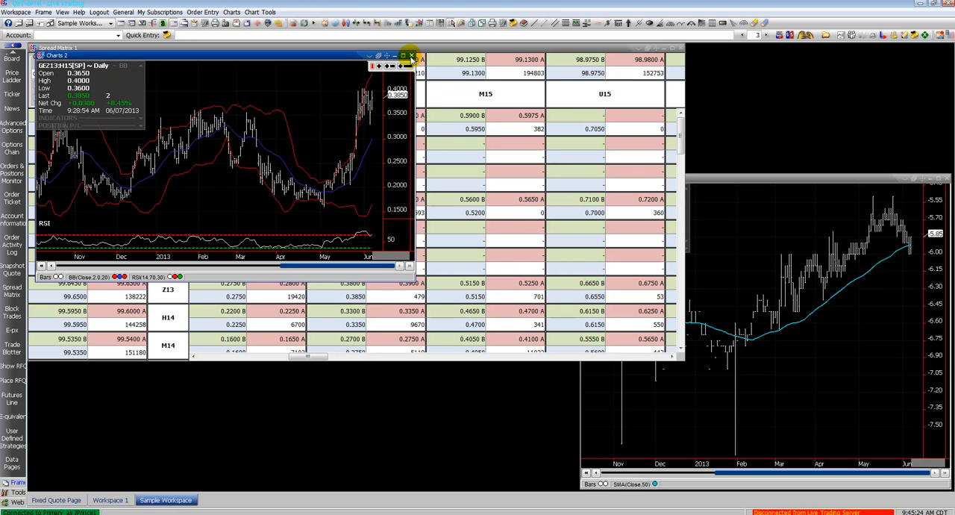
click(411, 57)
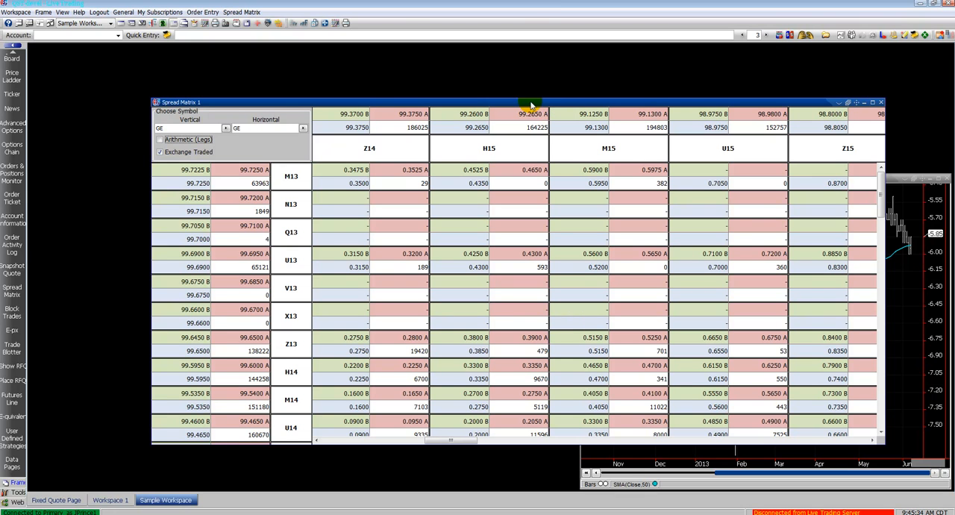
mouse_move(22, 313)
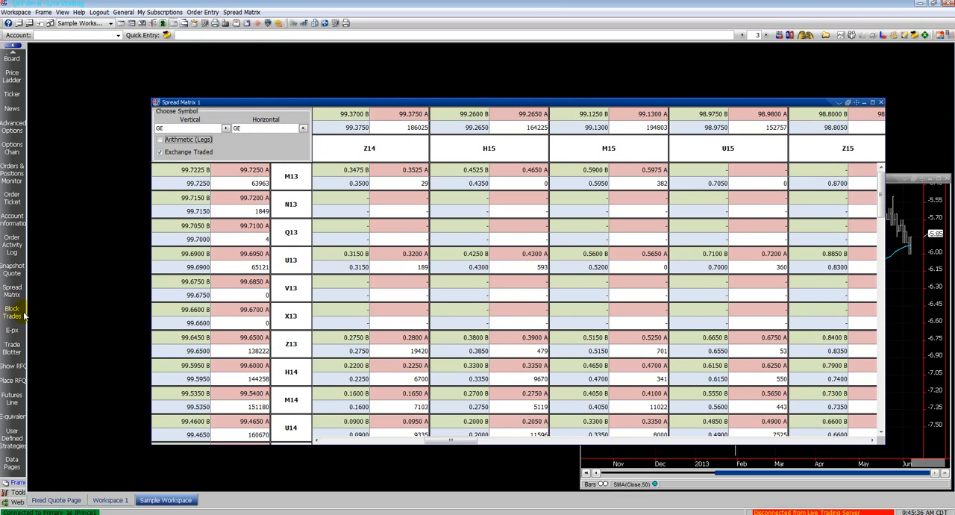
mouse_move(12, 389)
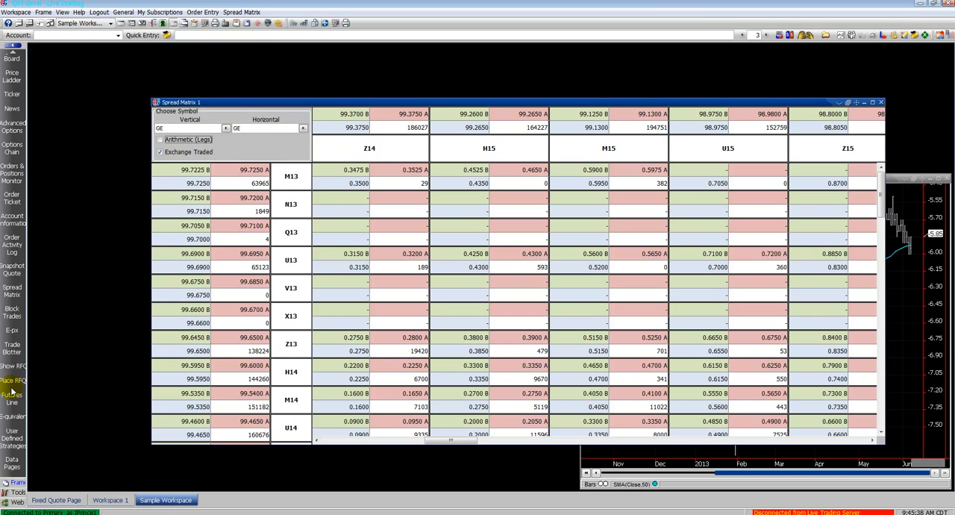
mouse_move(12, 306)
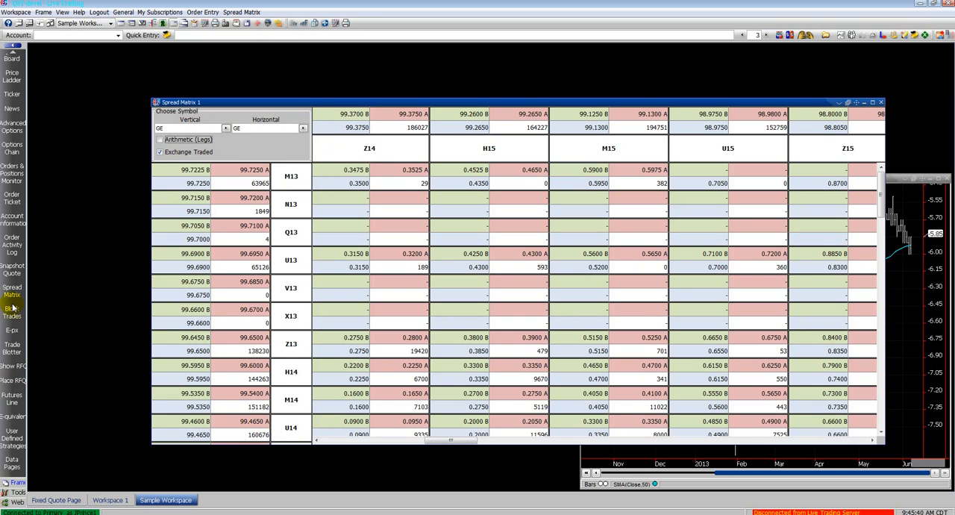
click(12, 110)
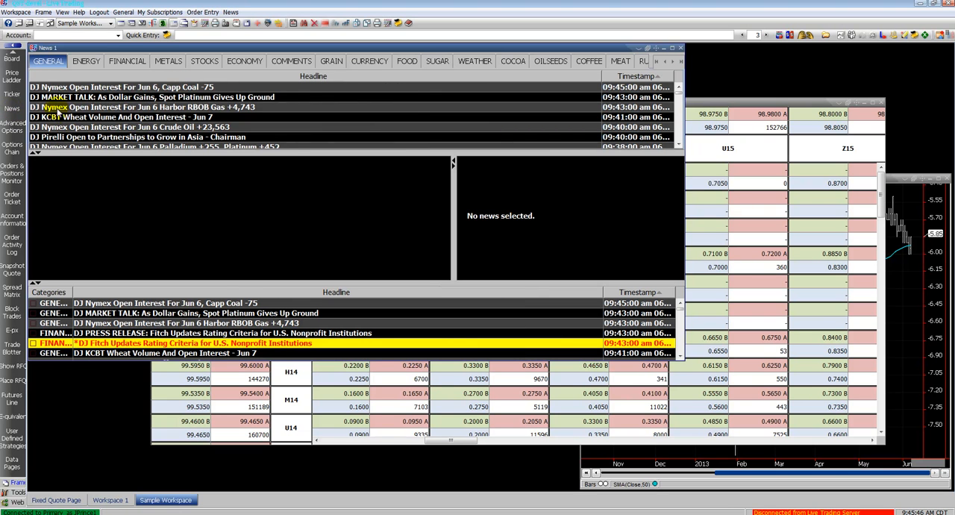
Browse FINANCIAL, METALS and COMMENTS headlines and read the full consortium raised-offer story
click(127, 61)
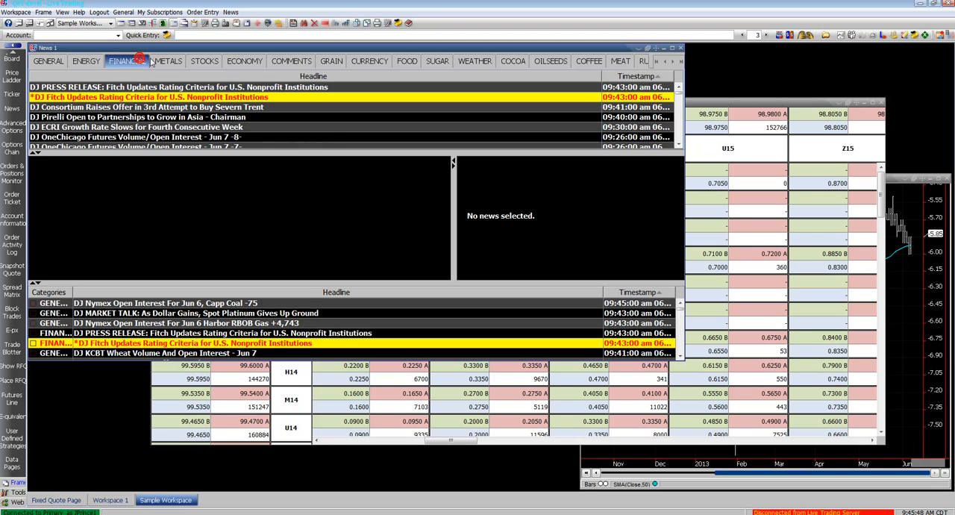
click(203, 59)
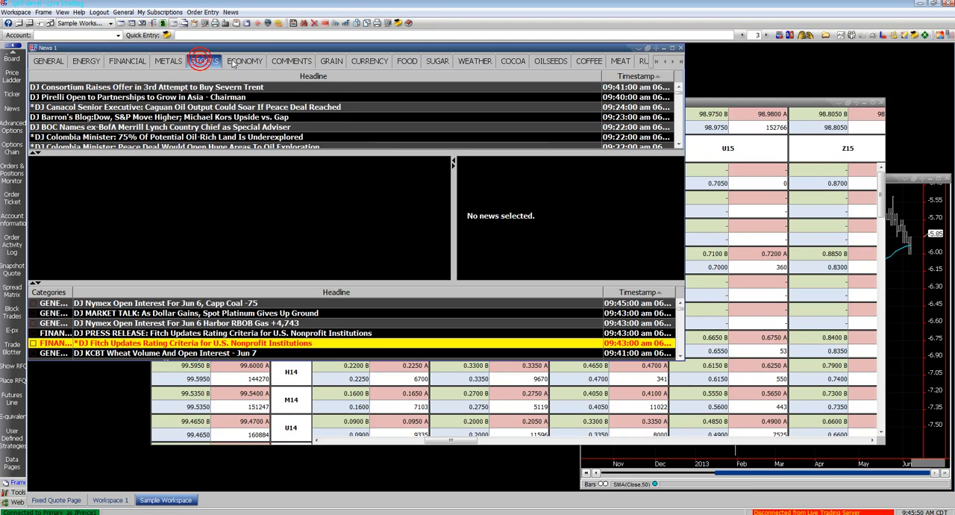
click(291, 60)
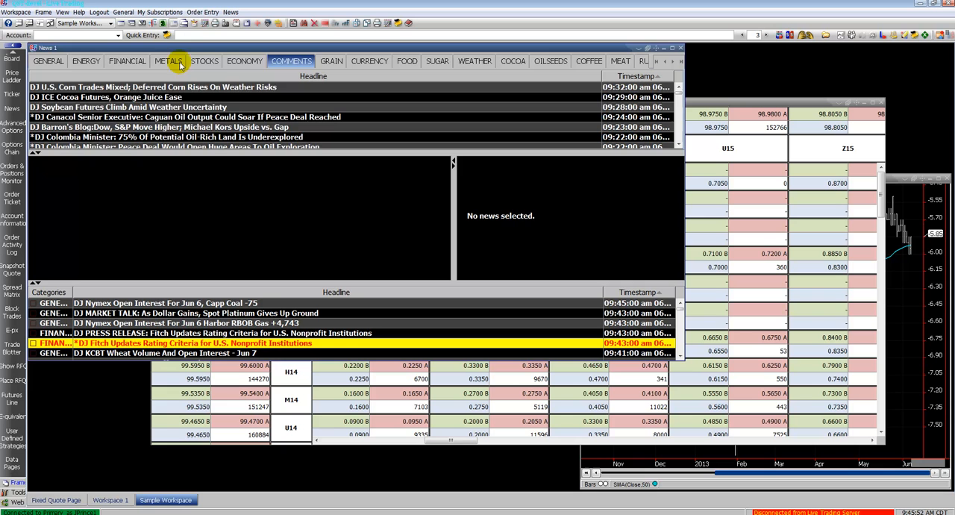
click(127, 59)
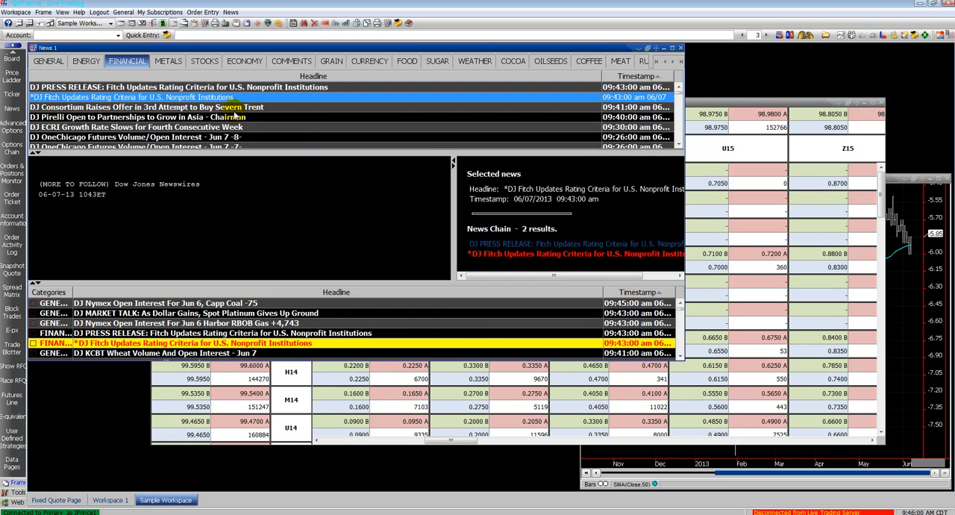
double_click(150, 107)
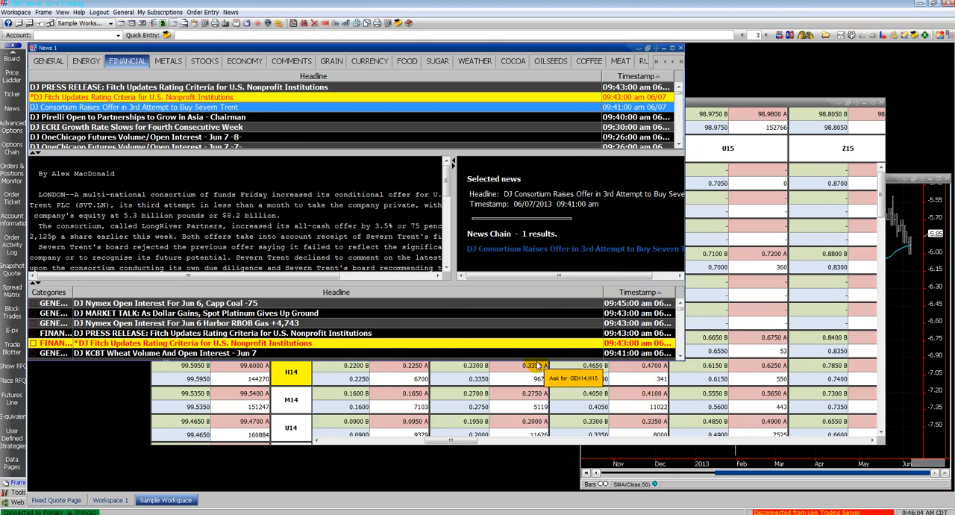
click(230, 12)
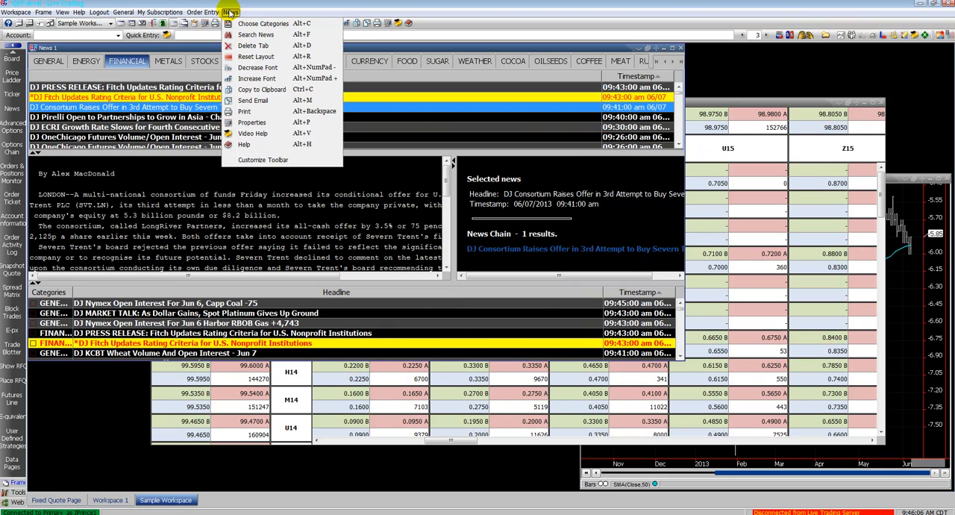
mouse_move(245, 100)
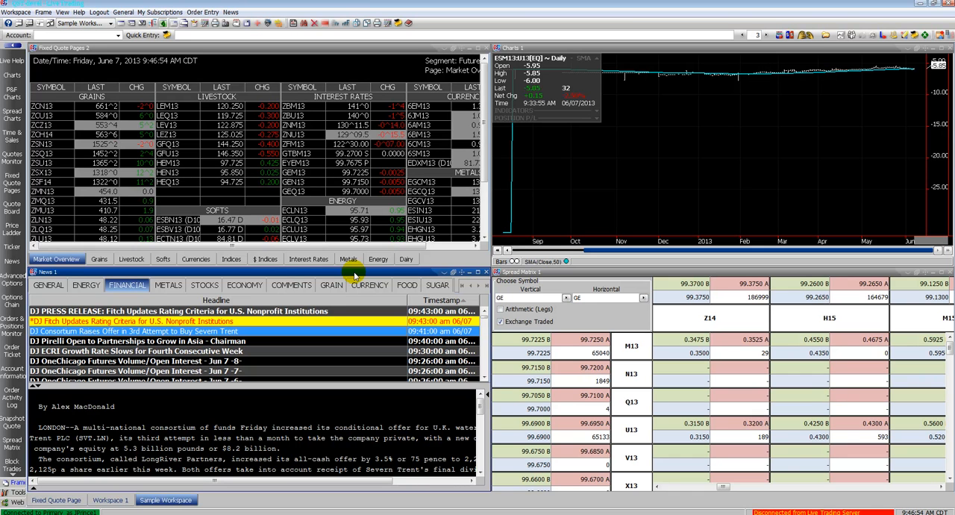
Permanently delete the Fixed Quote Page frame, leaving only the Spread Matrix
click(484, 59)
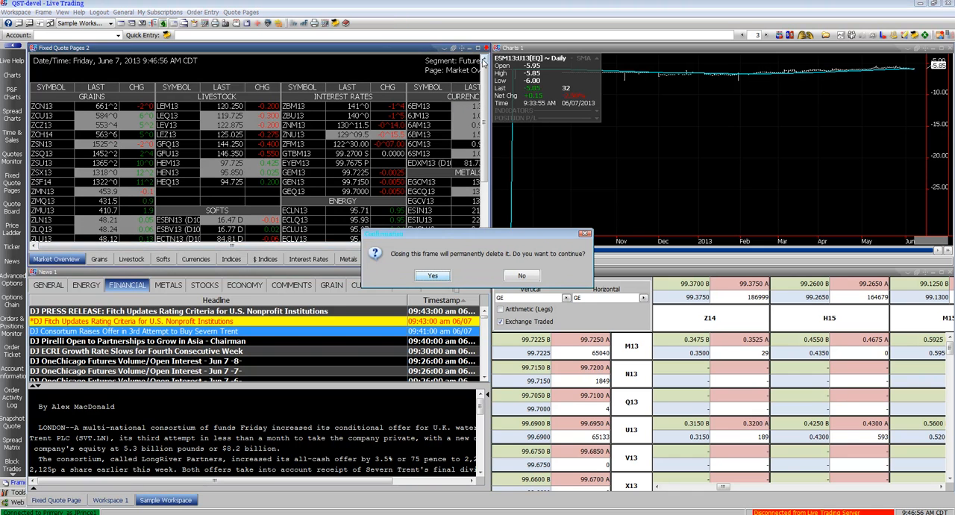
click(433, 274)
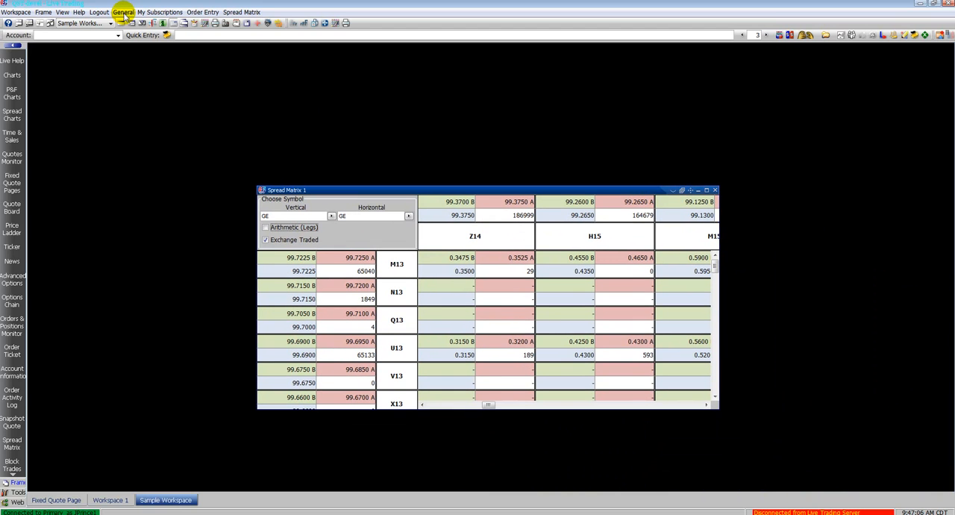
click(122, 12)
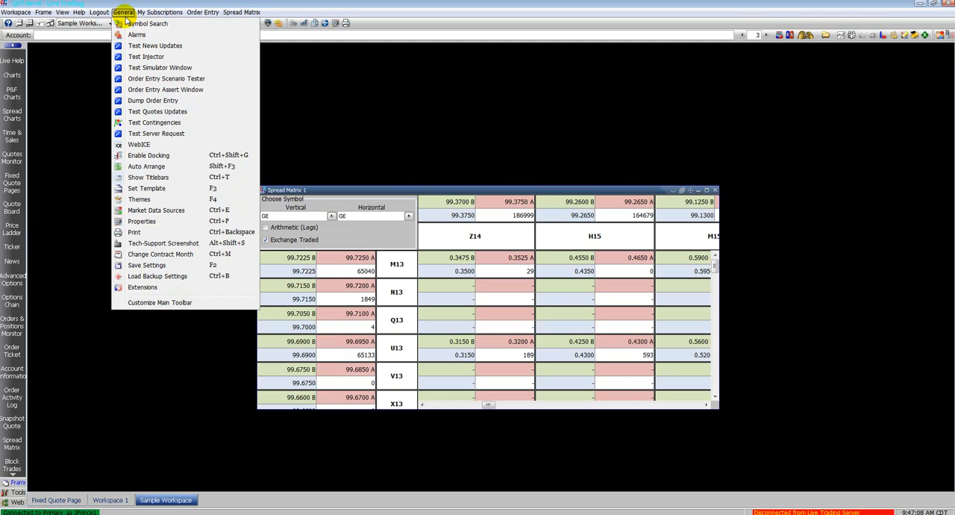
click(147, 23)
text(corn)
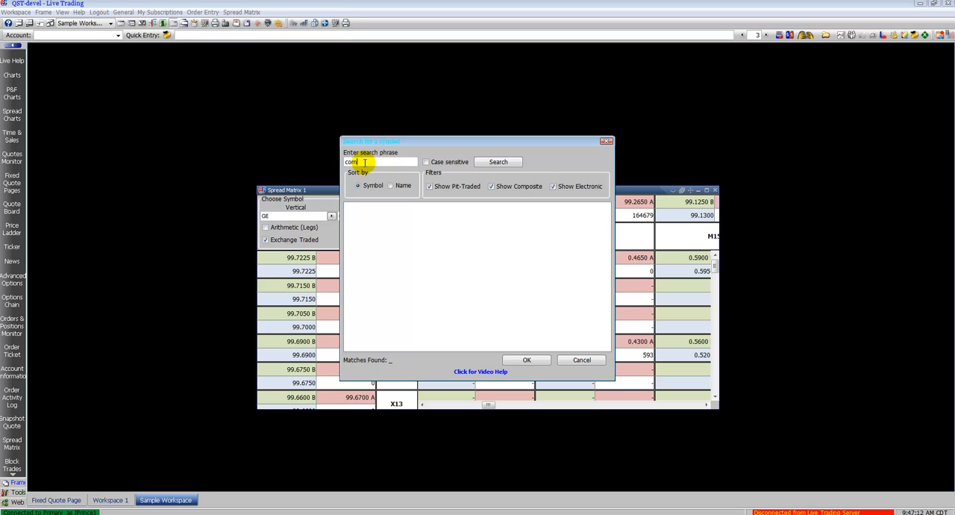
click(499, 162)
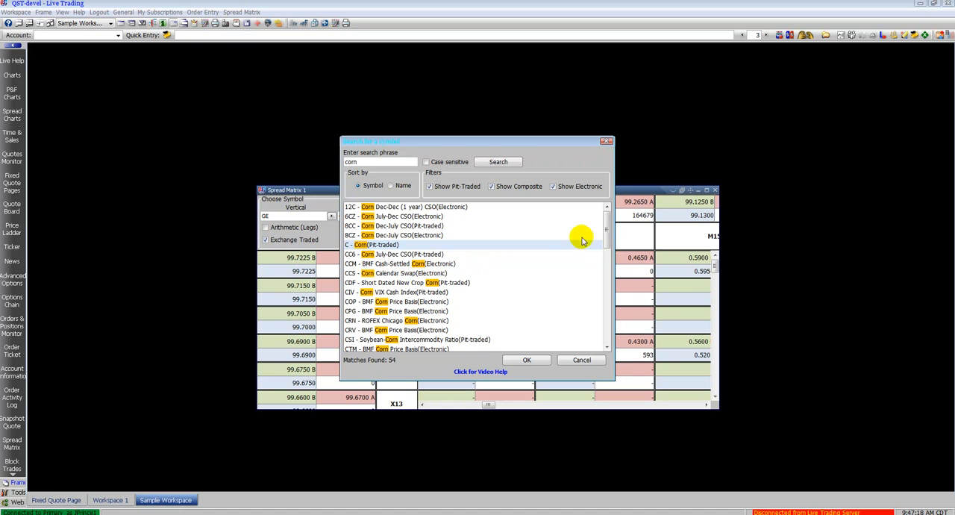
drag(606, 242, 606, 278)
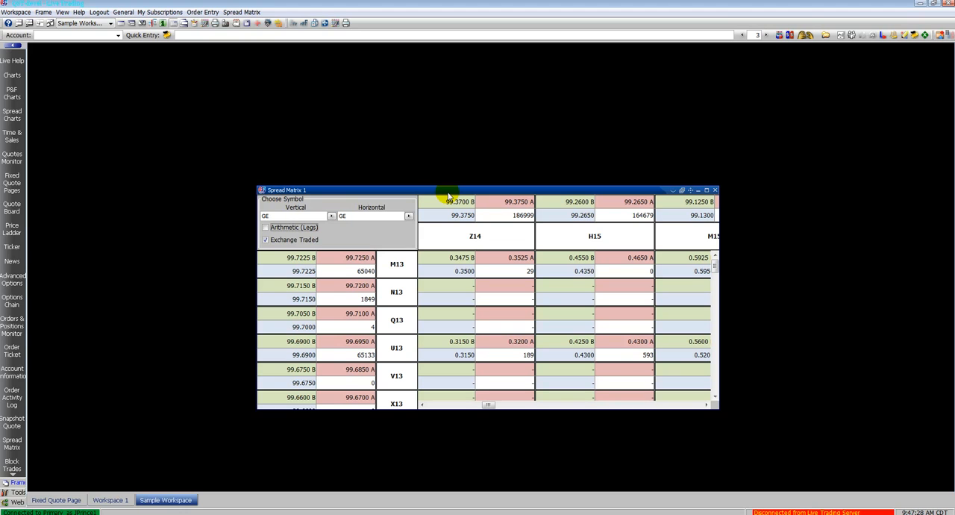
mouse_move(713, 191)
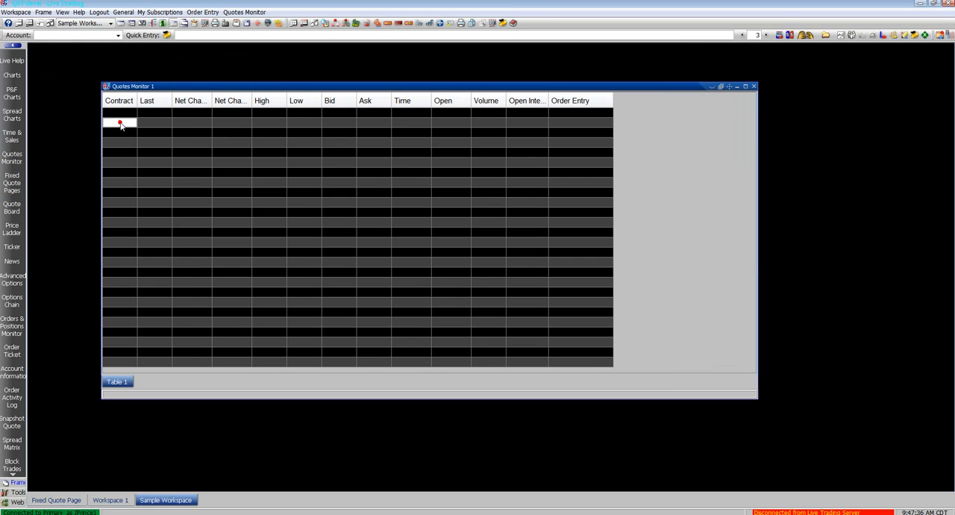
List the July 2013 corn and wheat contracts ZCN13 and ZWN13 in the Quotes Monitor
text(ZC)
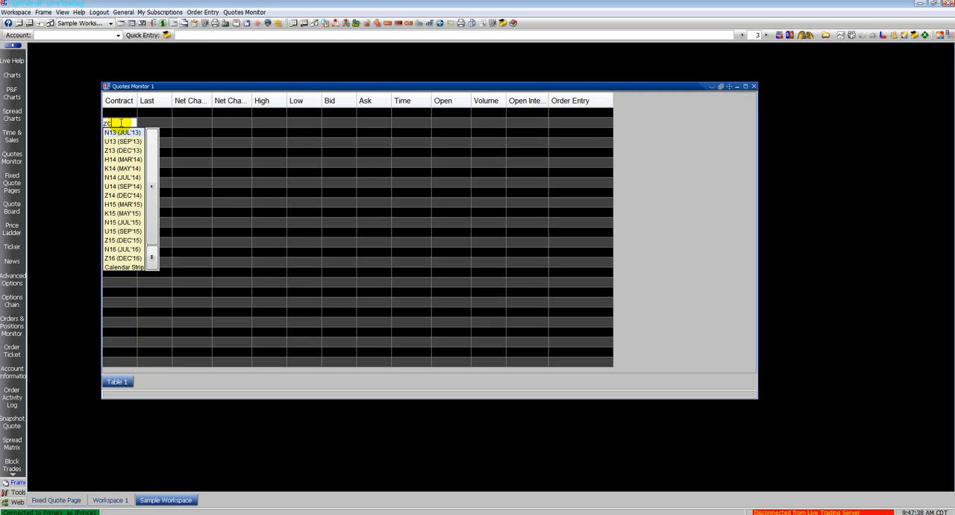
click(122, 132)
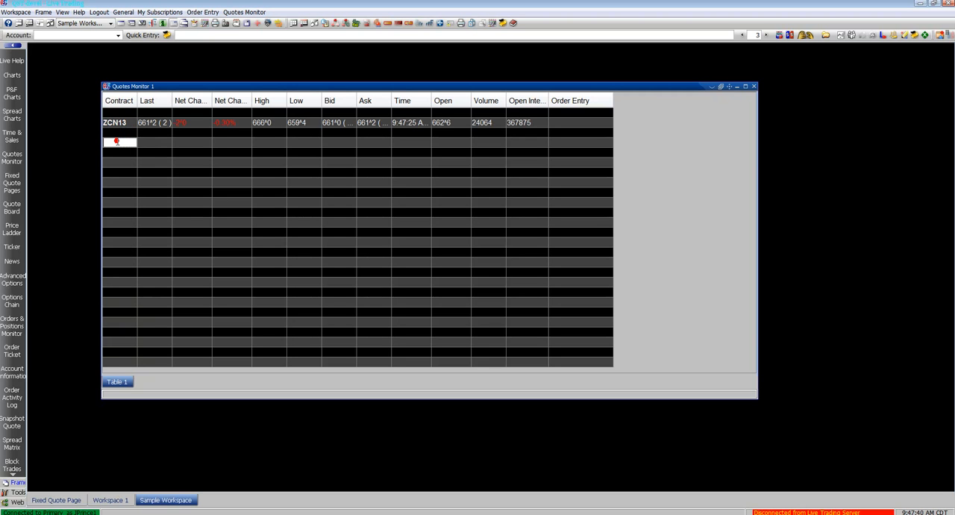
text(ZS)
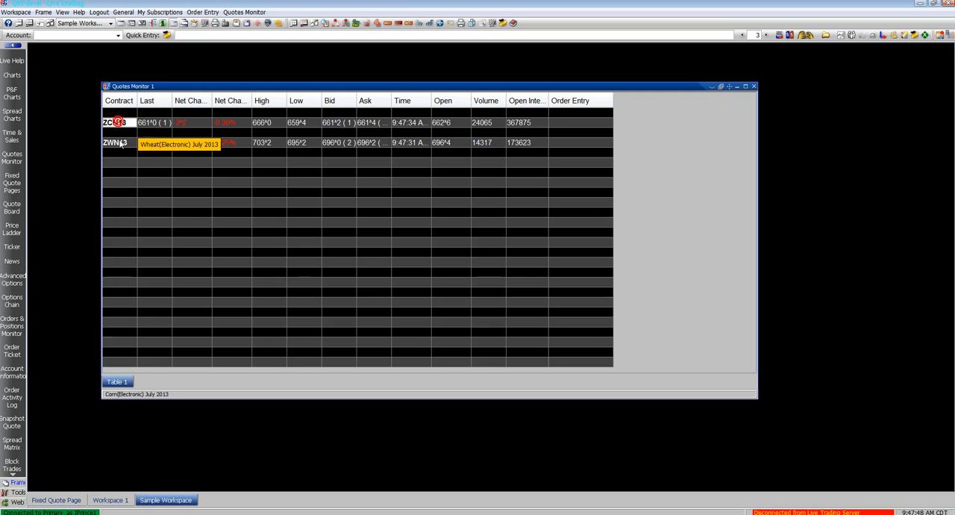
click(122, 12)
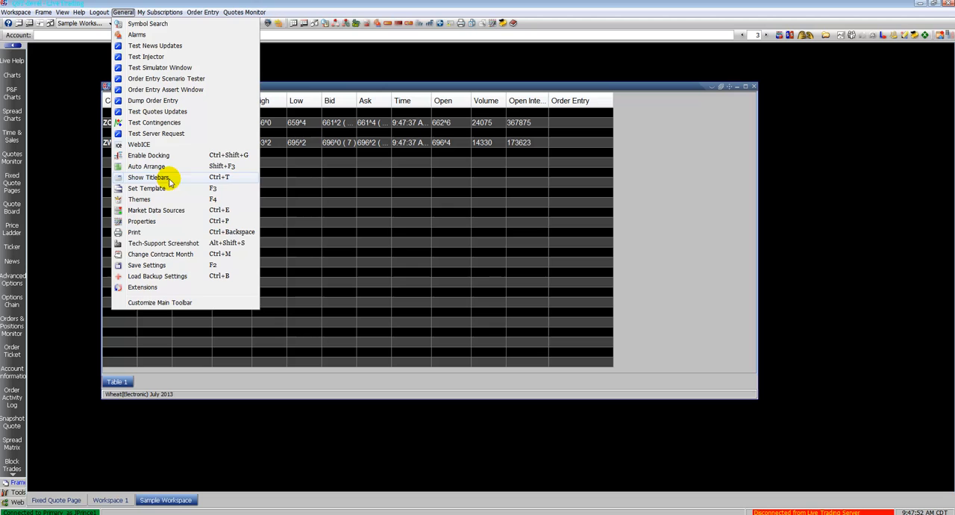
Roll all symbols from month N to U for year 13, giving ZCU13 and ZWU13
click(160, 253)
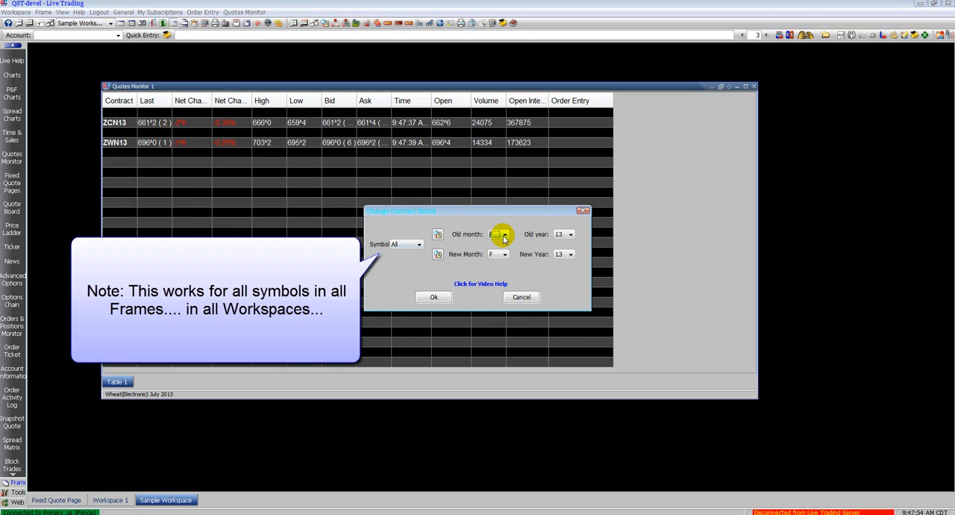
click(505, 234)
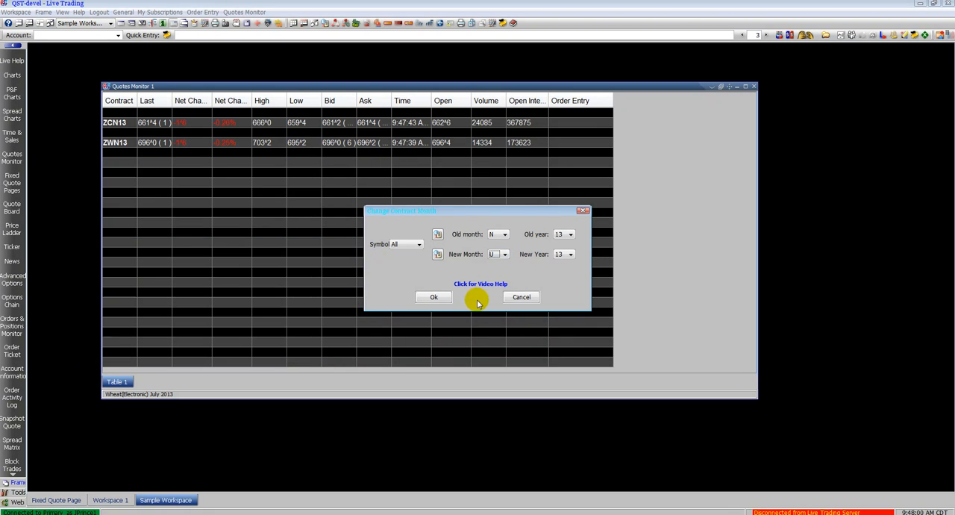
click(418, 244)
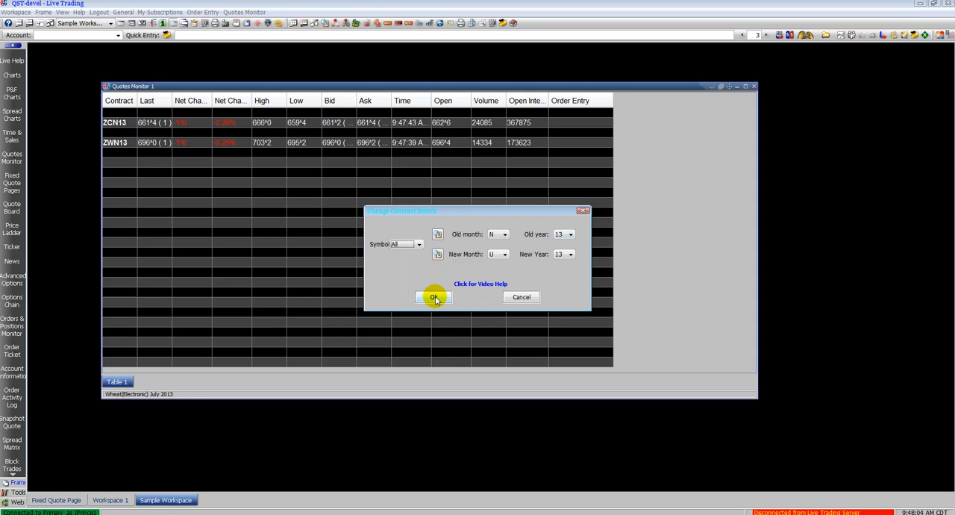
click(435, 297)
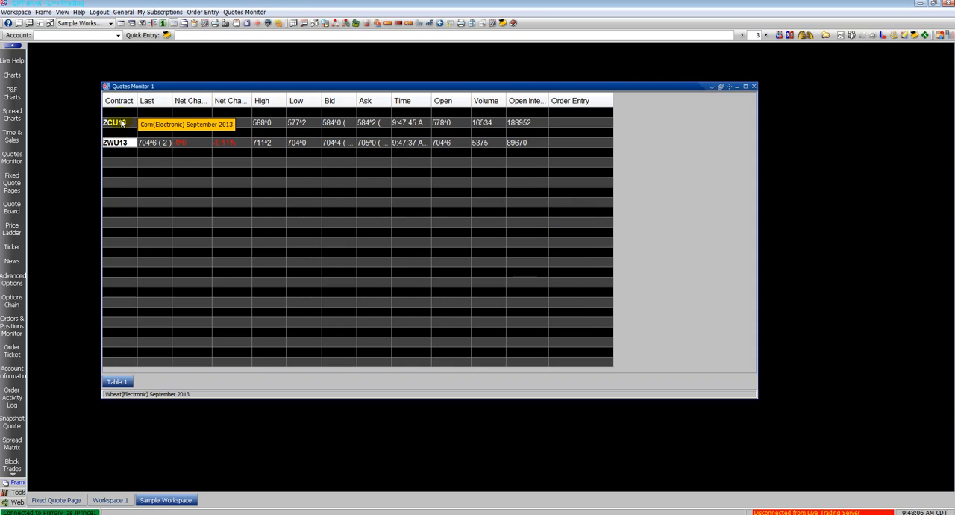
click(116, 142)
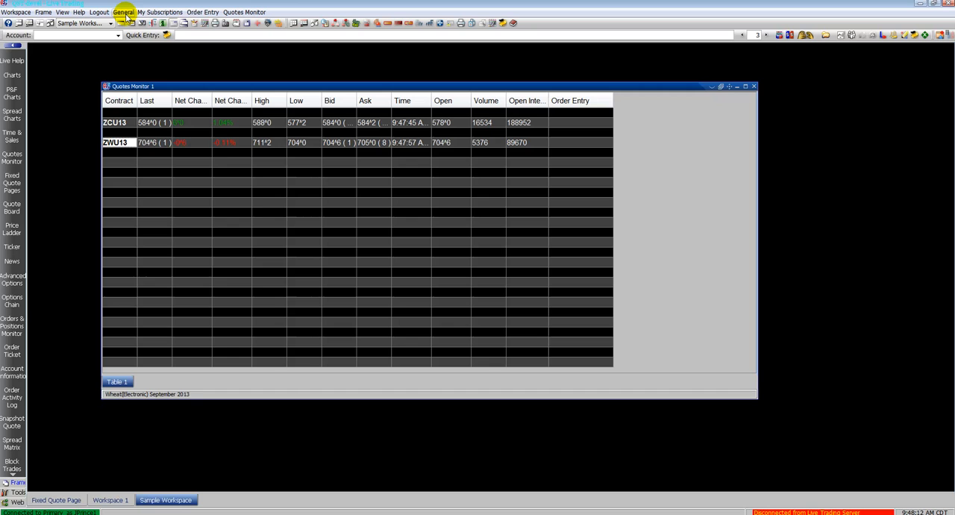
Save the workspace settings via General > Save Settings and confirm with Yes
click(122, 12)
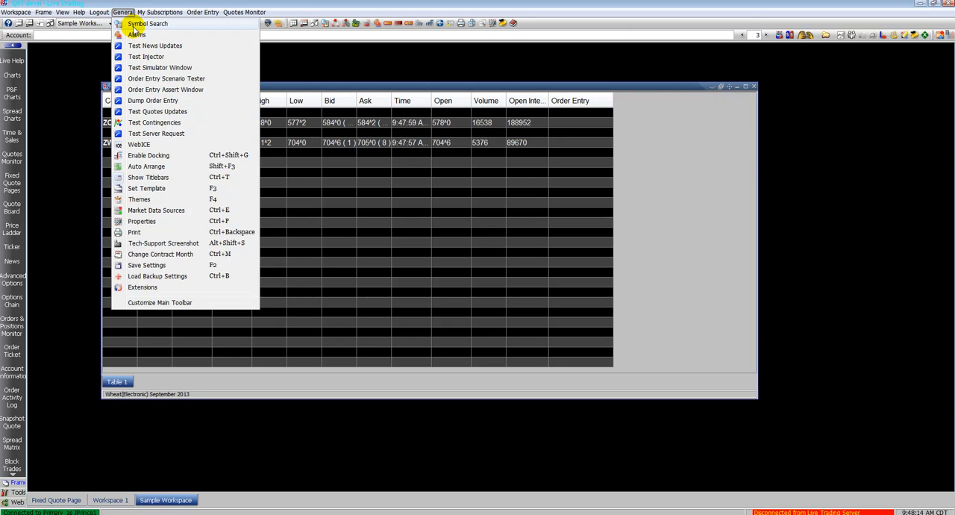
mouse_move(167, 254)
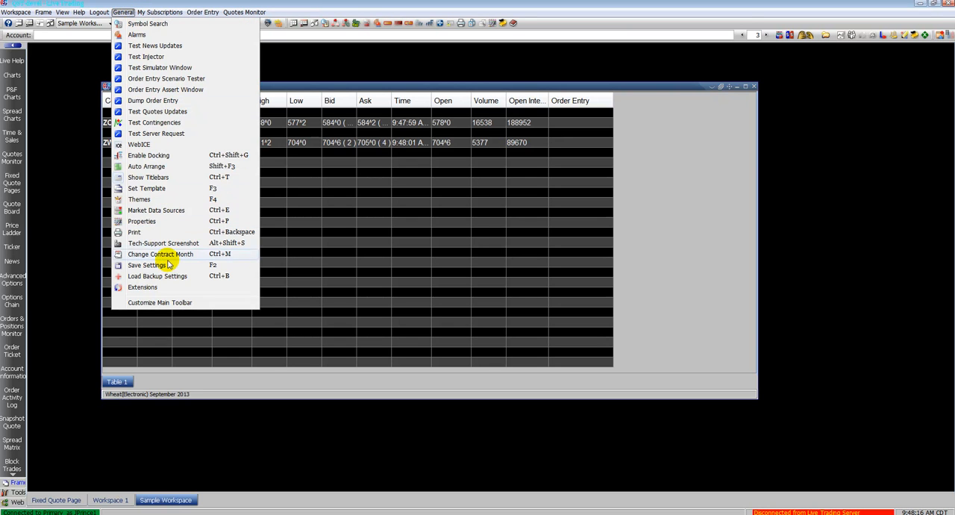
click(147, 264)
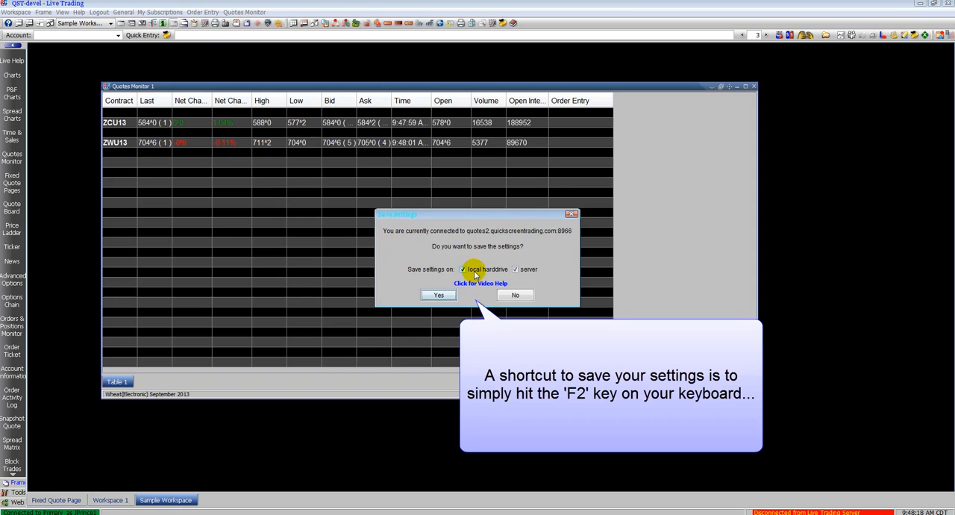
click(515, 268)
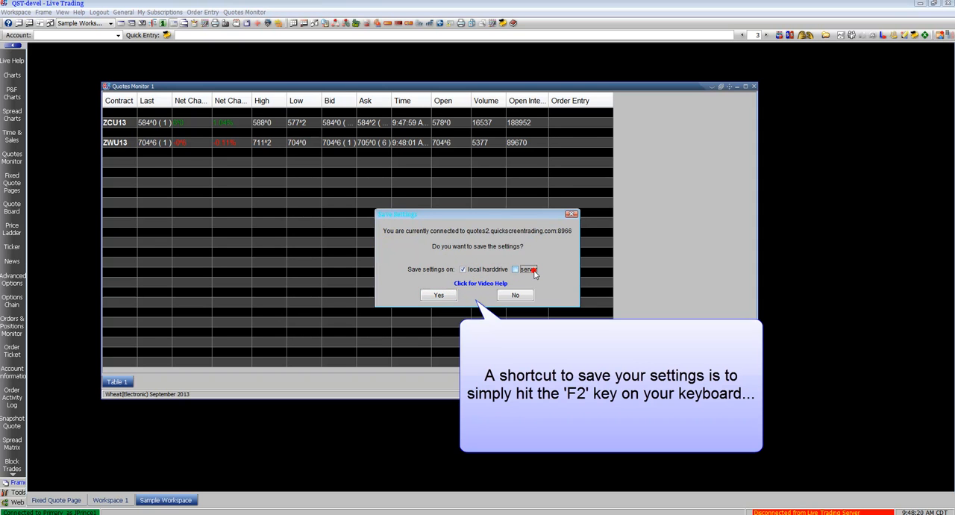
click(439, 295)
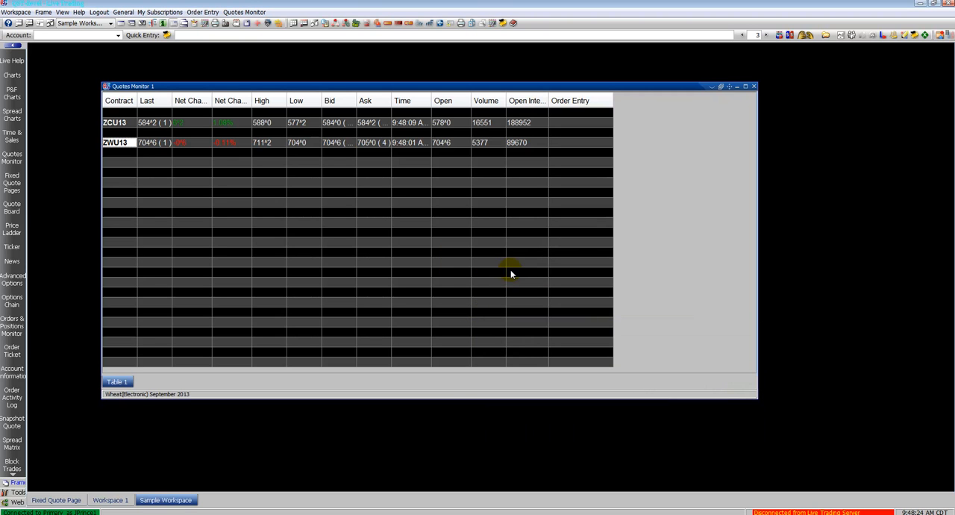
mouse_move(167, 359)
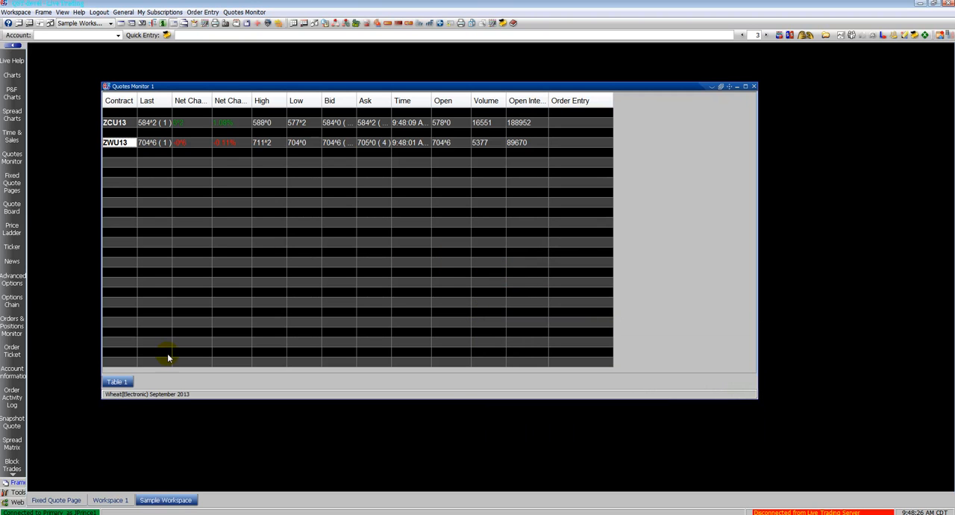
click(122, 11)
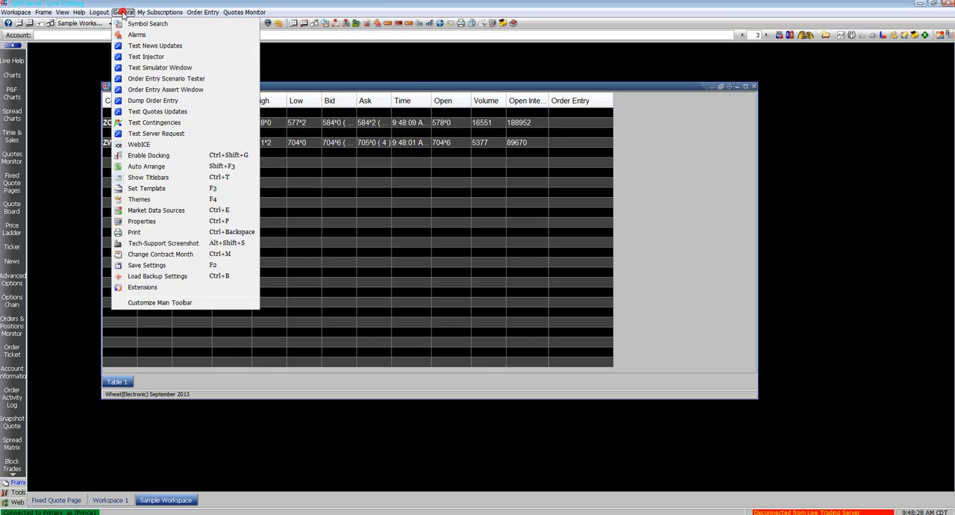
mouse_move(167, 244)
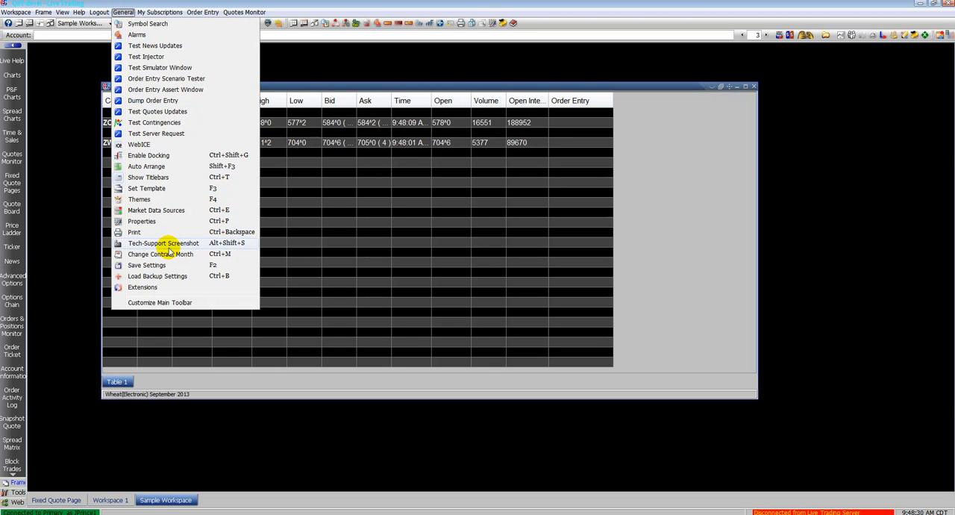
click(163, 242)
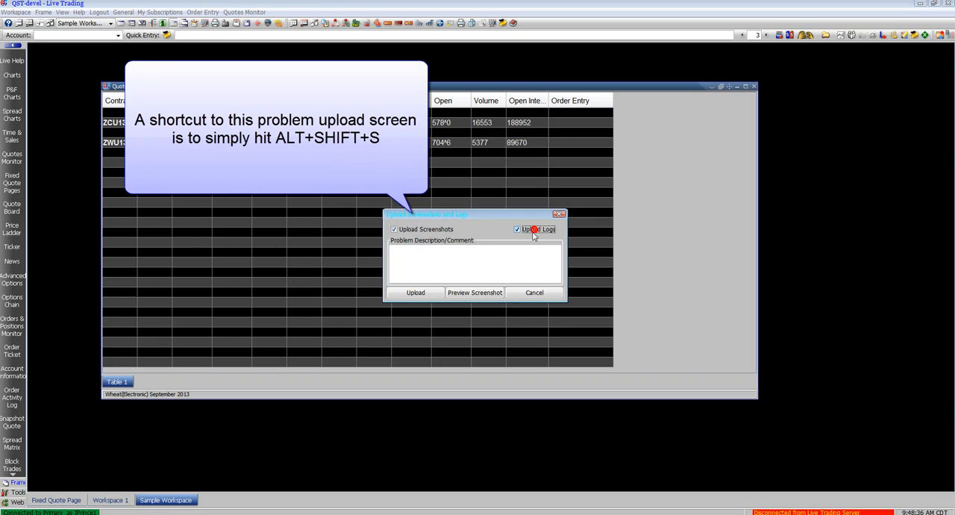
text(My problem is...)
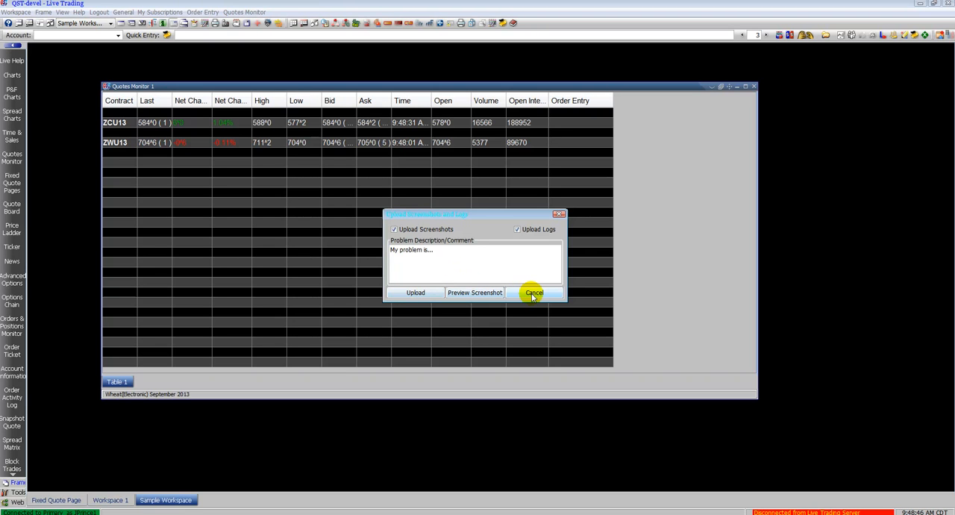
click(535, 293)
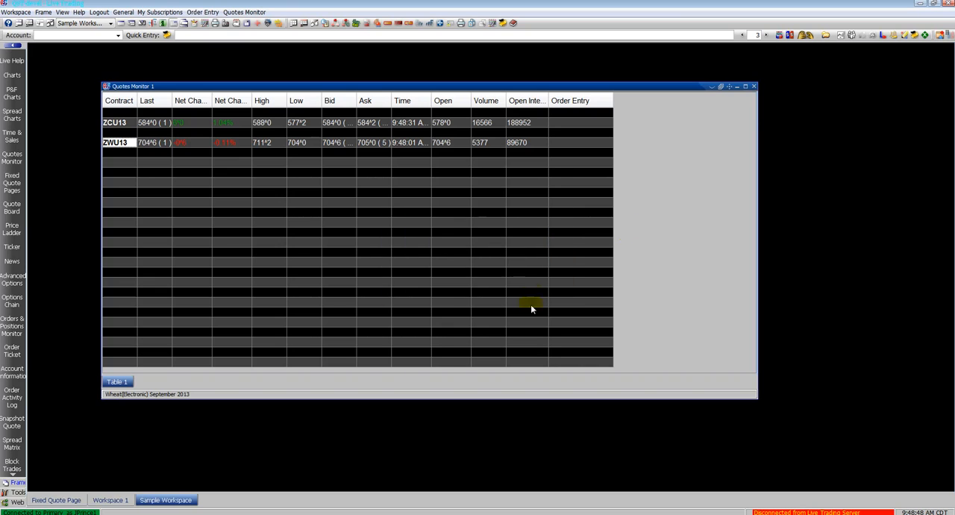